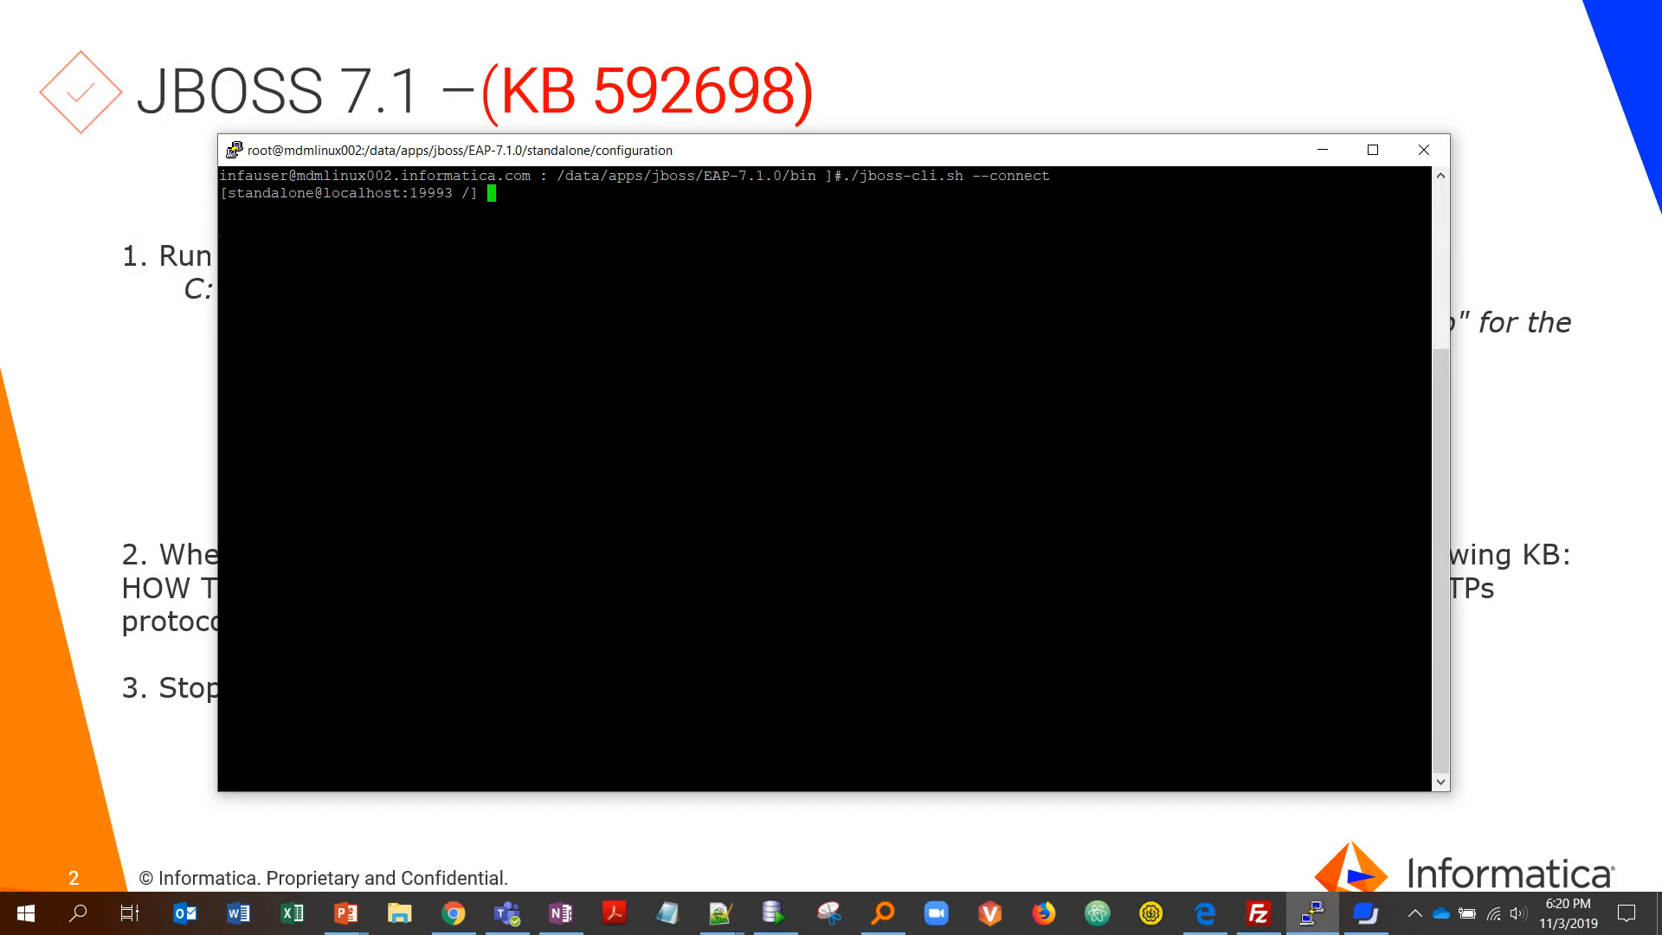
- Run the https-listener add command in the JBoss CLI; it fails as a duplicate resource
key(Return)
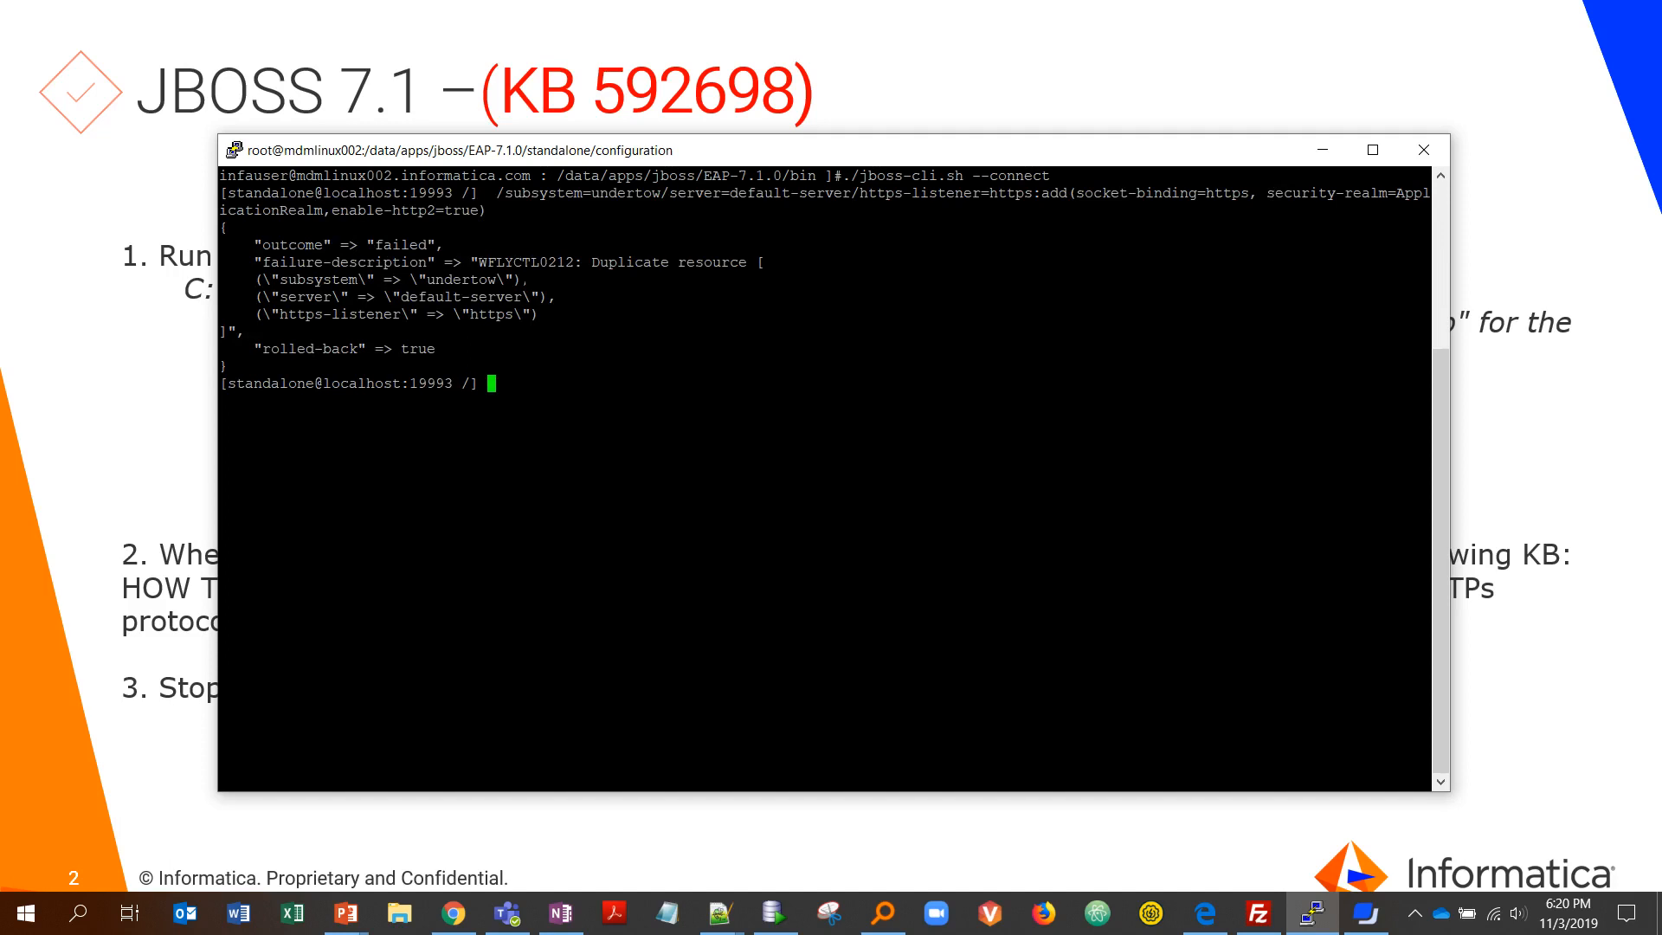
text(q)
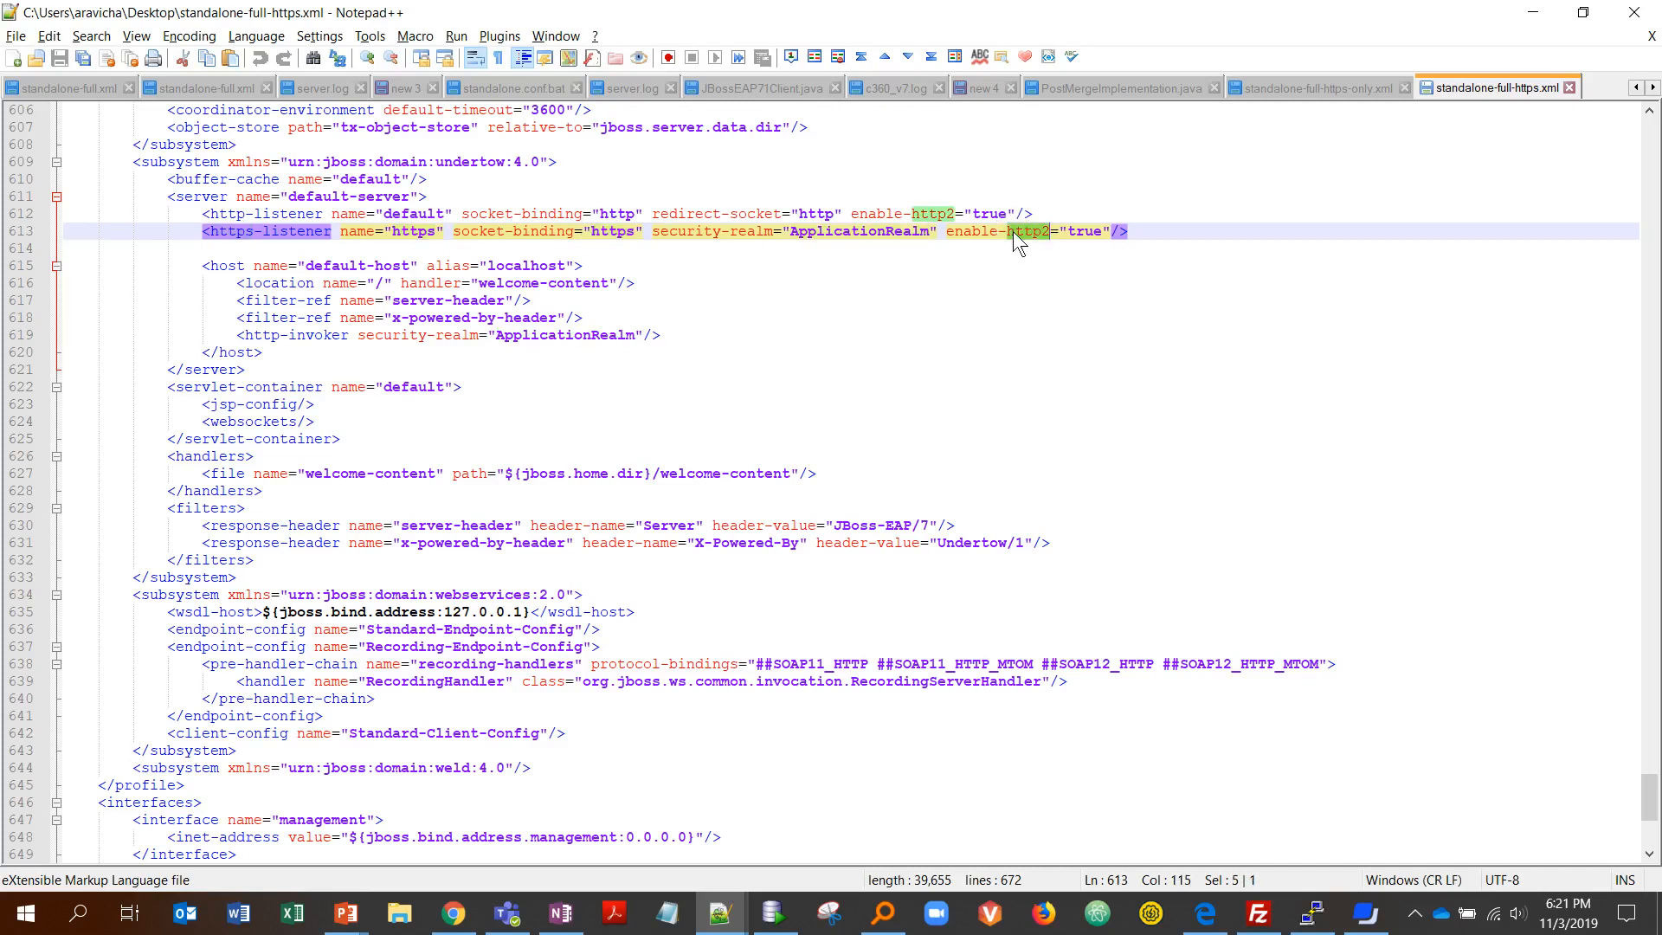
- Switch to standalone-full-https-only.xml showing SSL keystores for ManagementRealm and ApplicationRealm
click(1316, 87)
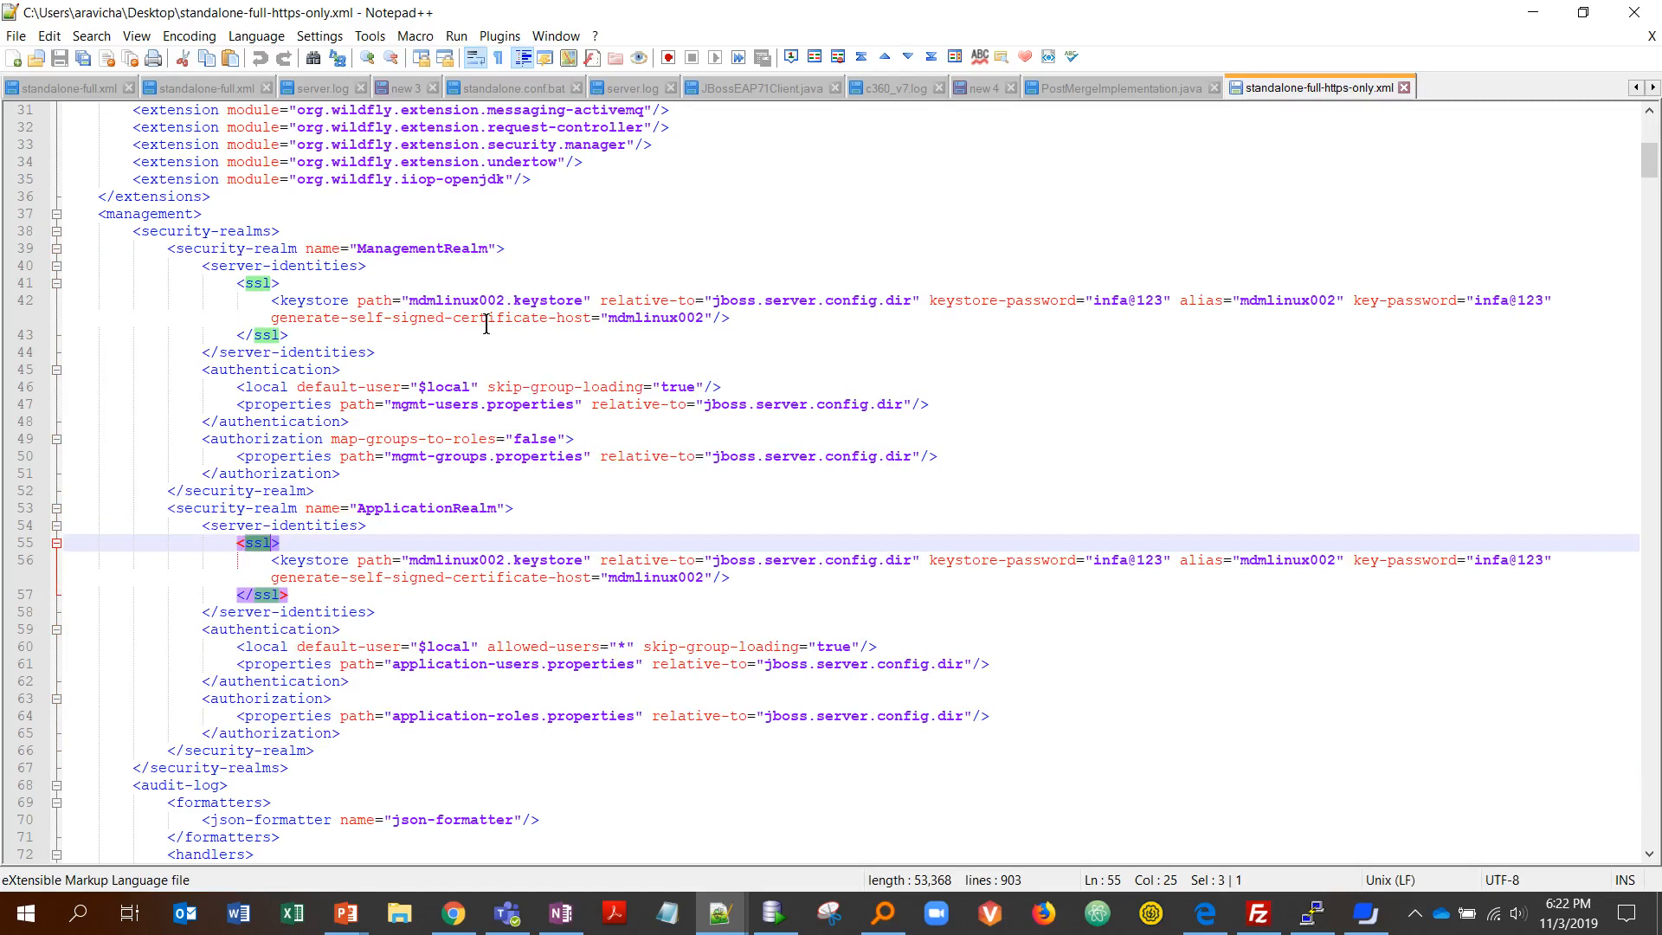
click(535, 564)
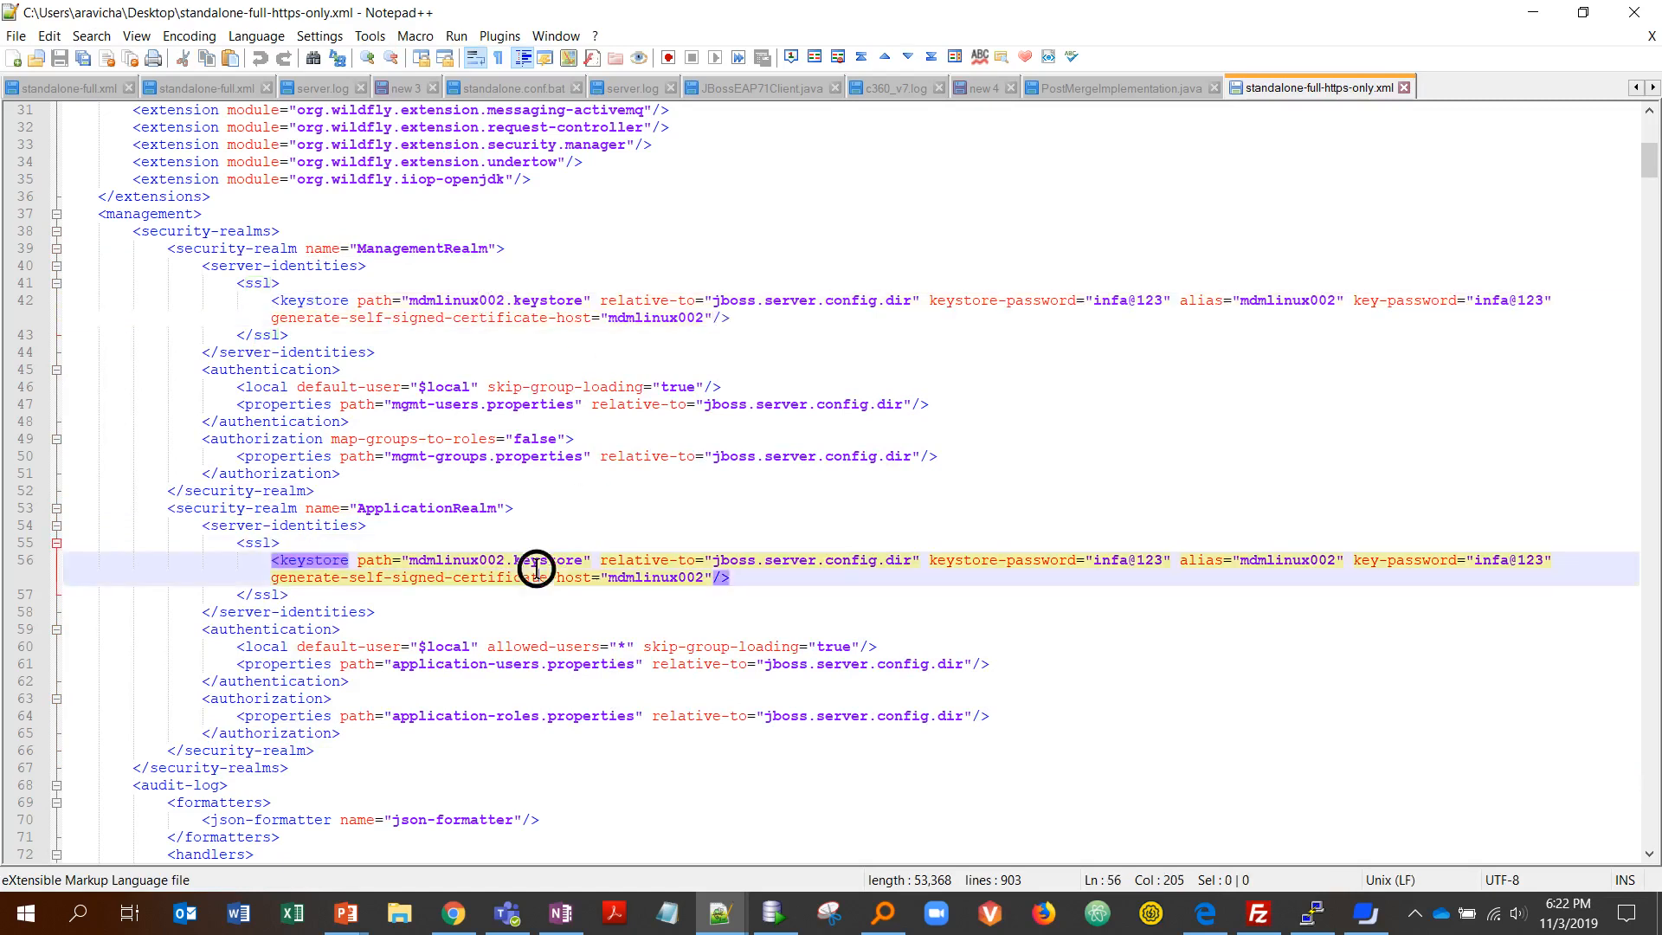
click(914, 300)
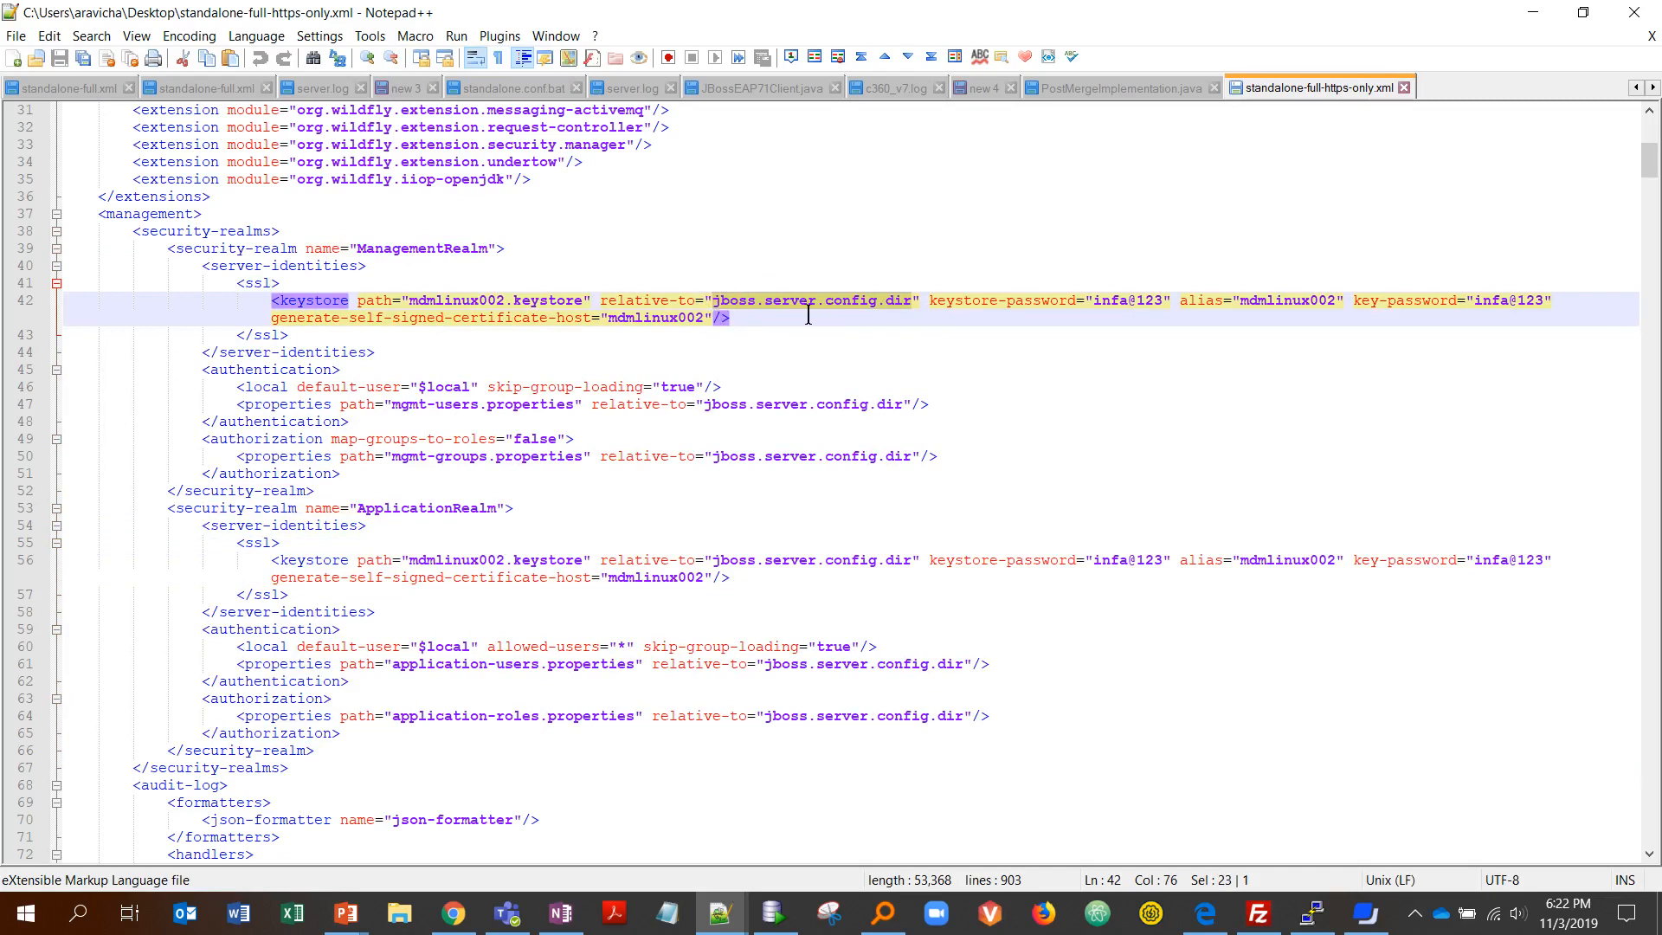
click(864, 299)
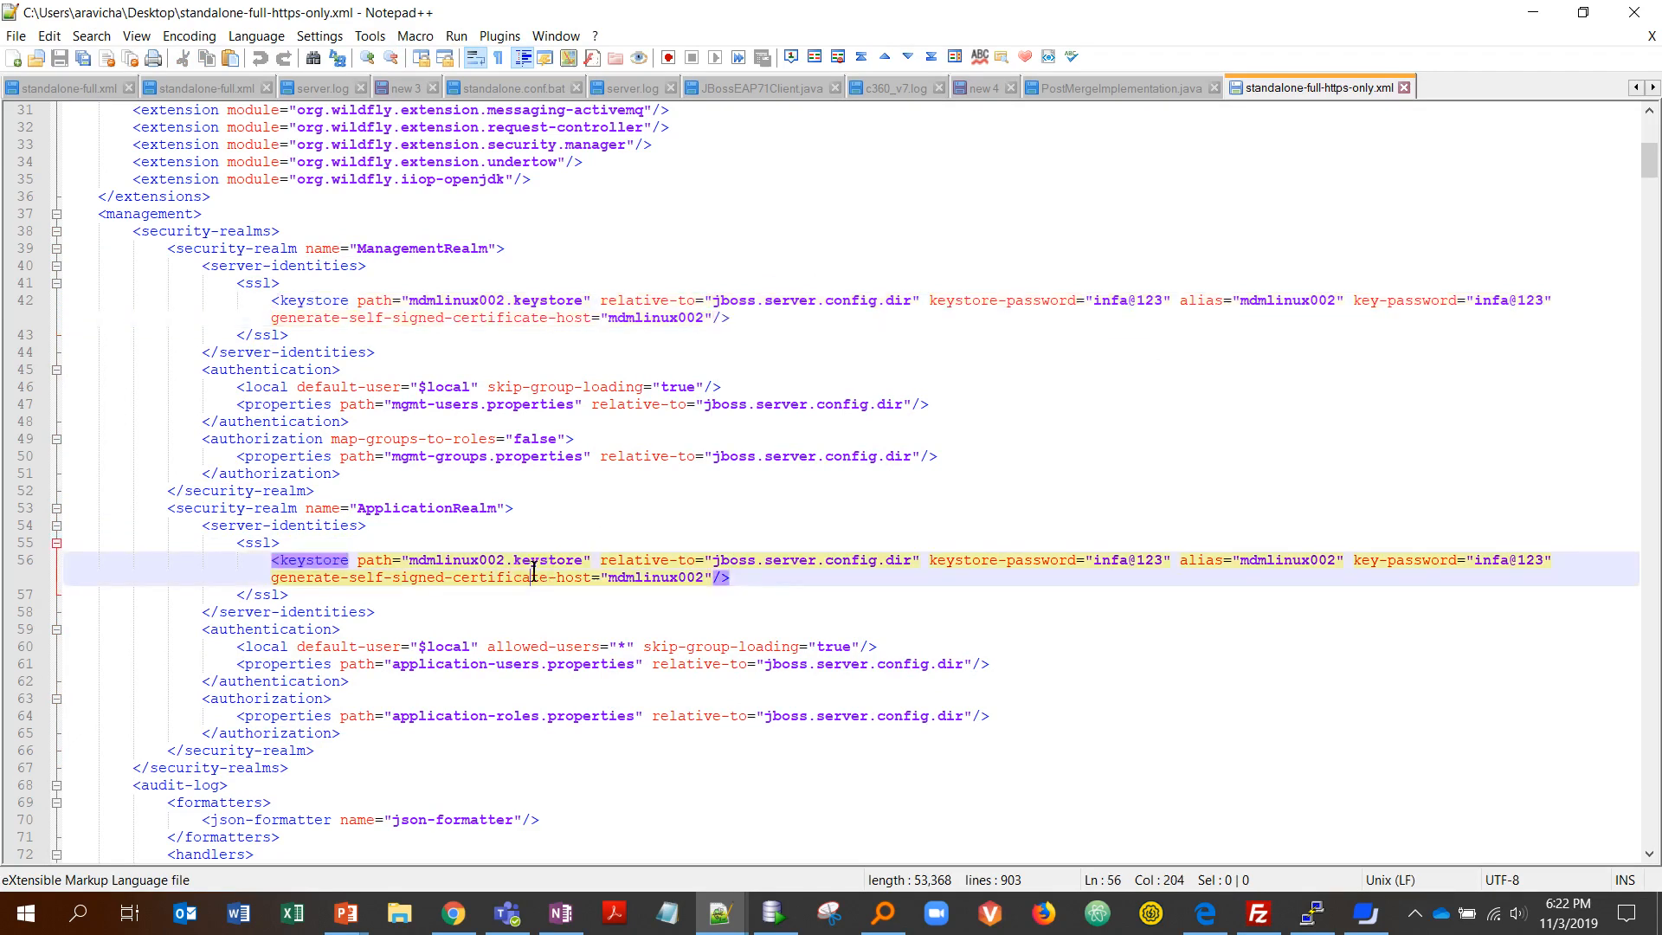
scroll(down, 3)
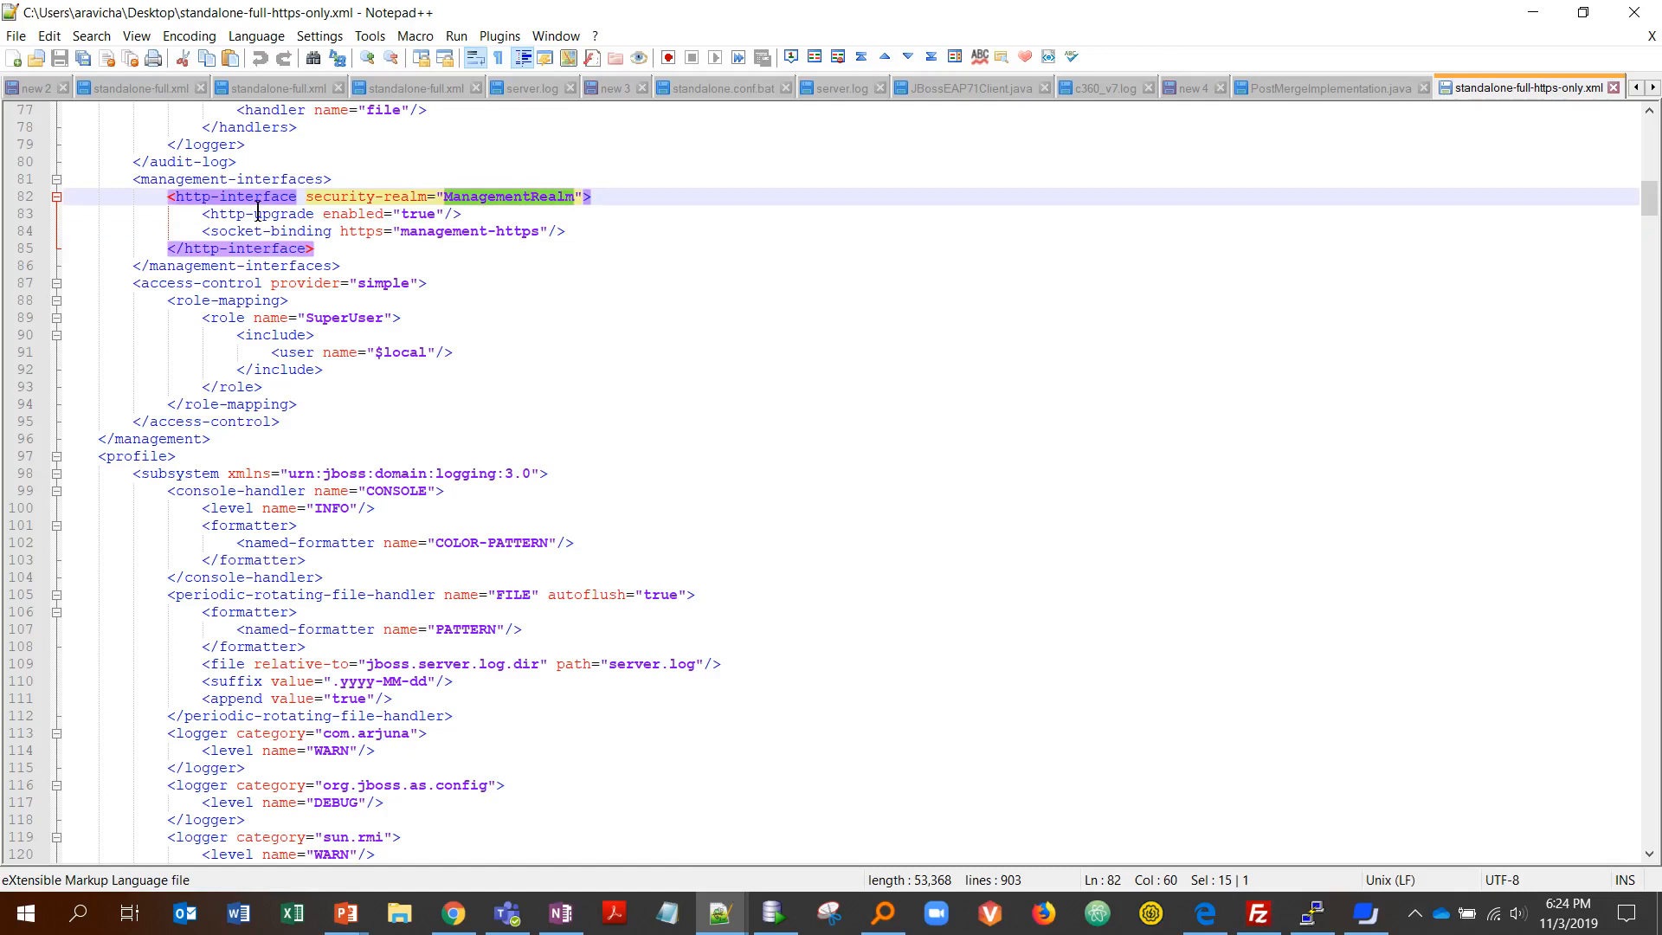
click(435, 230)
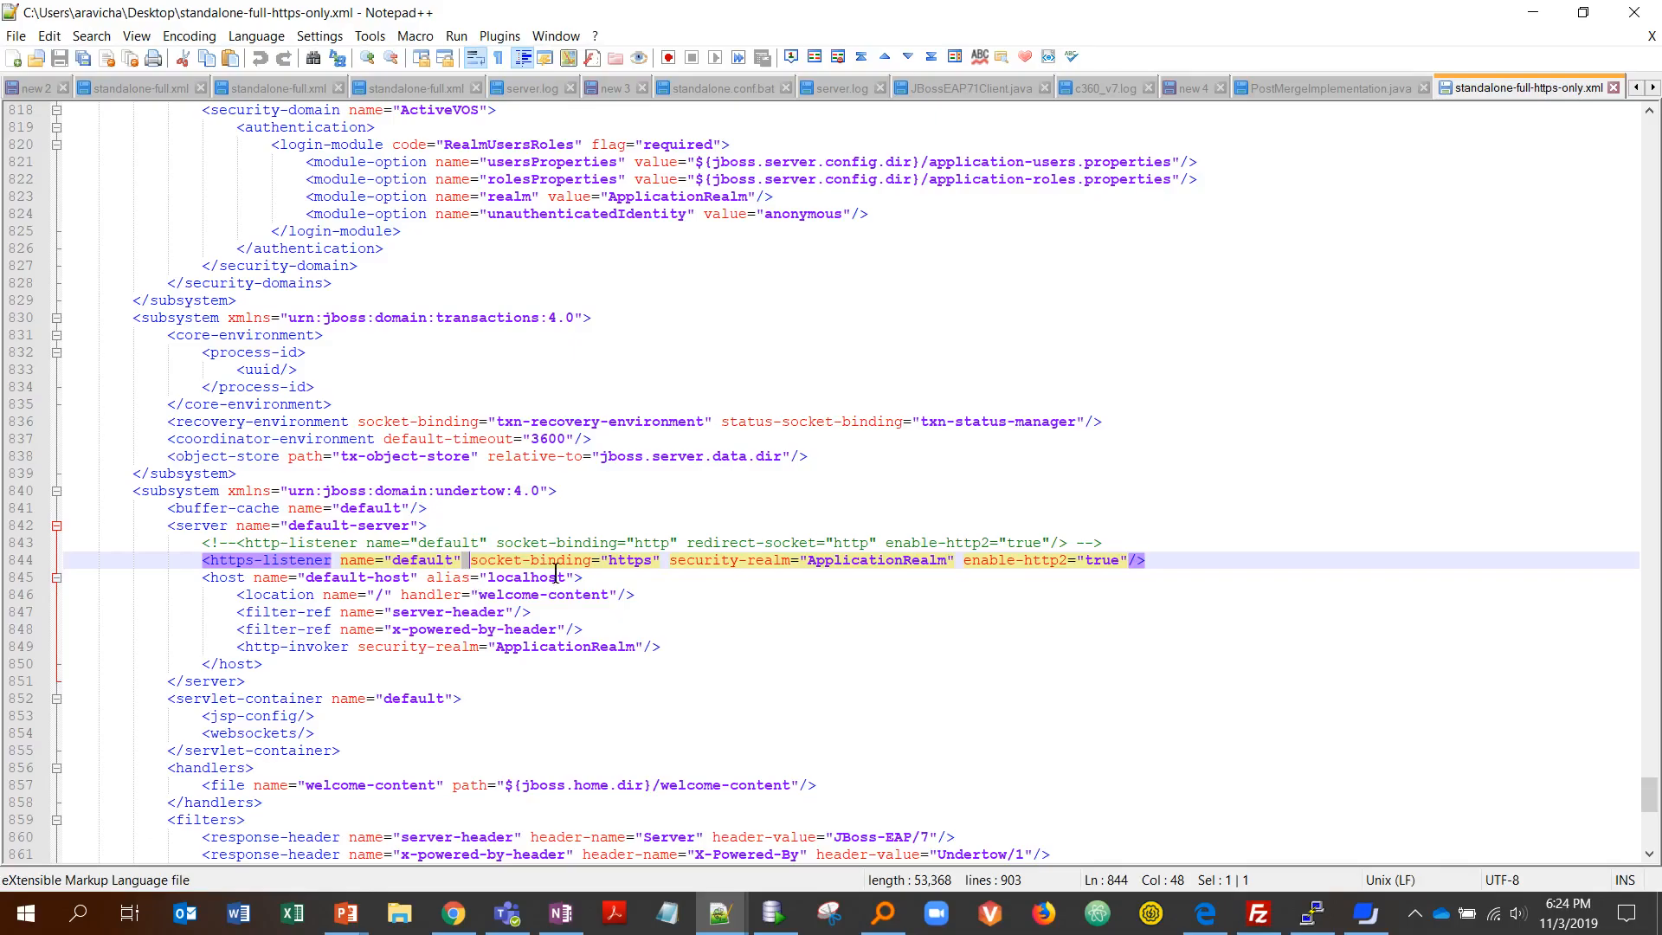
double_click(426, 559)
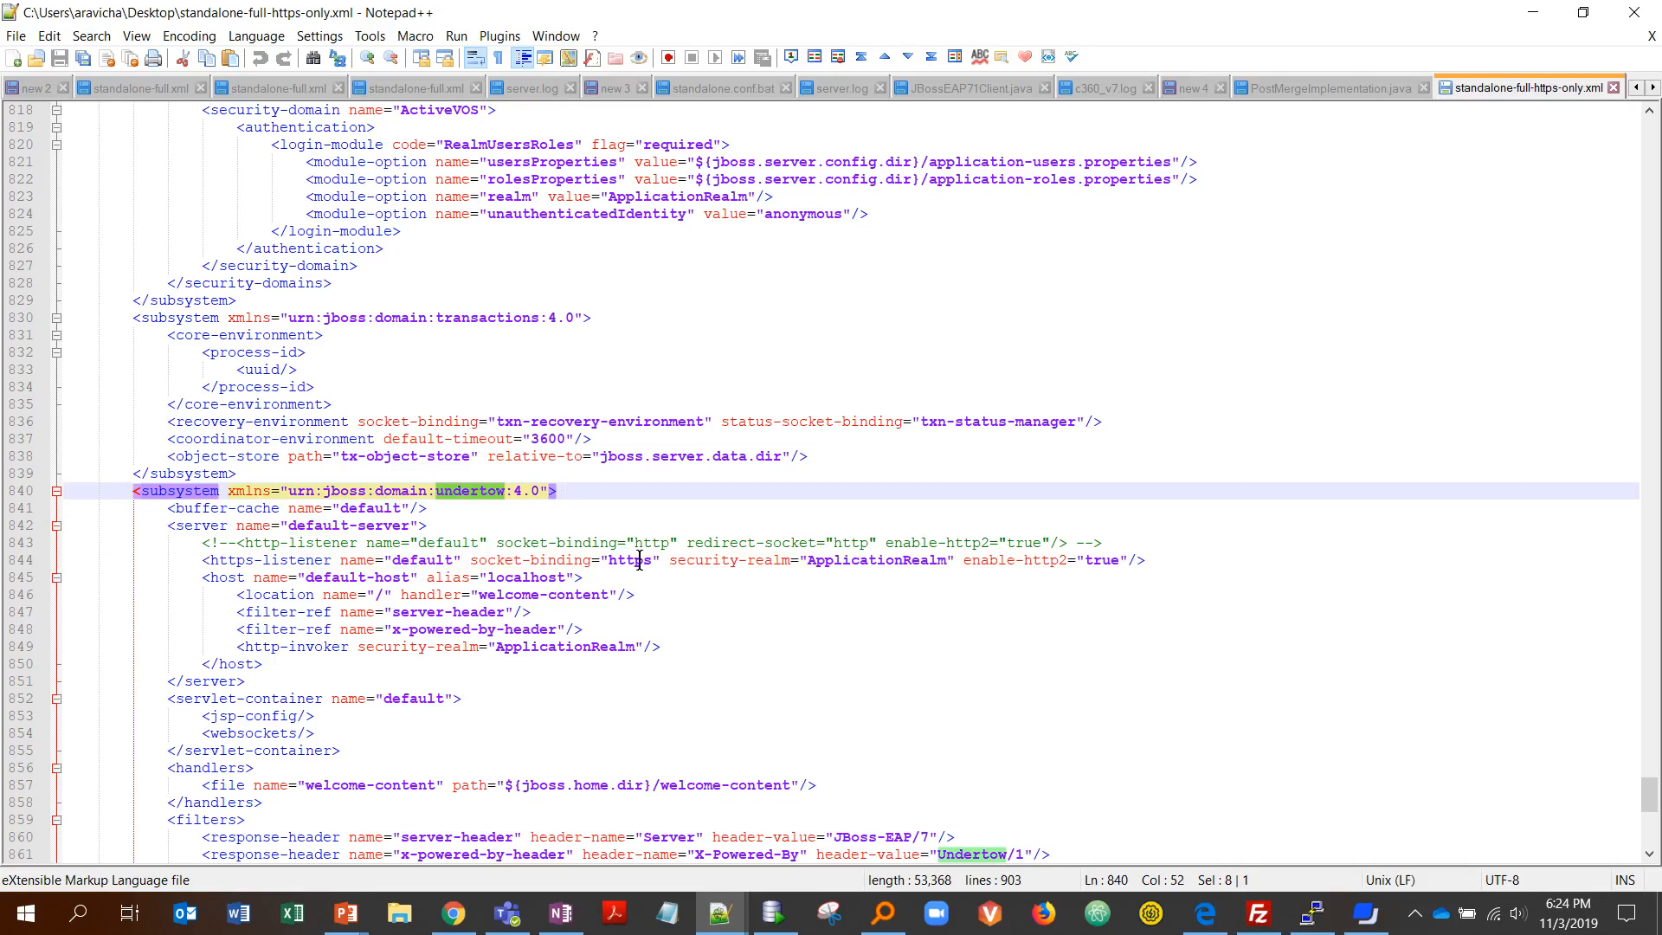
click(413, 559)
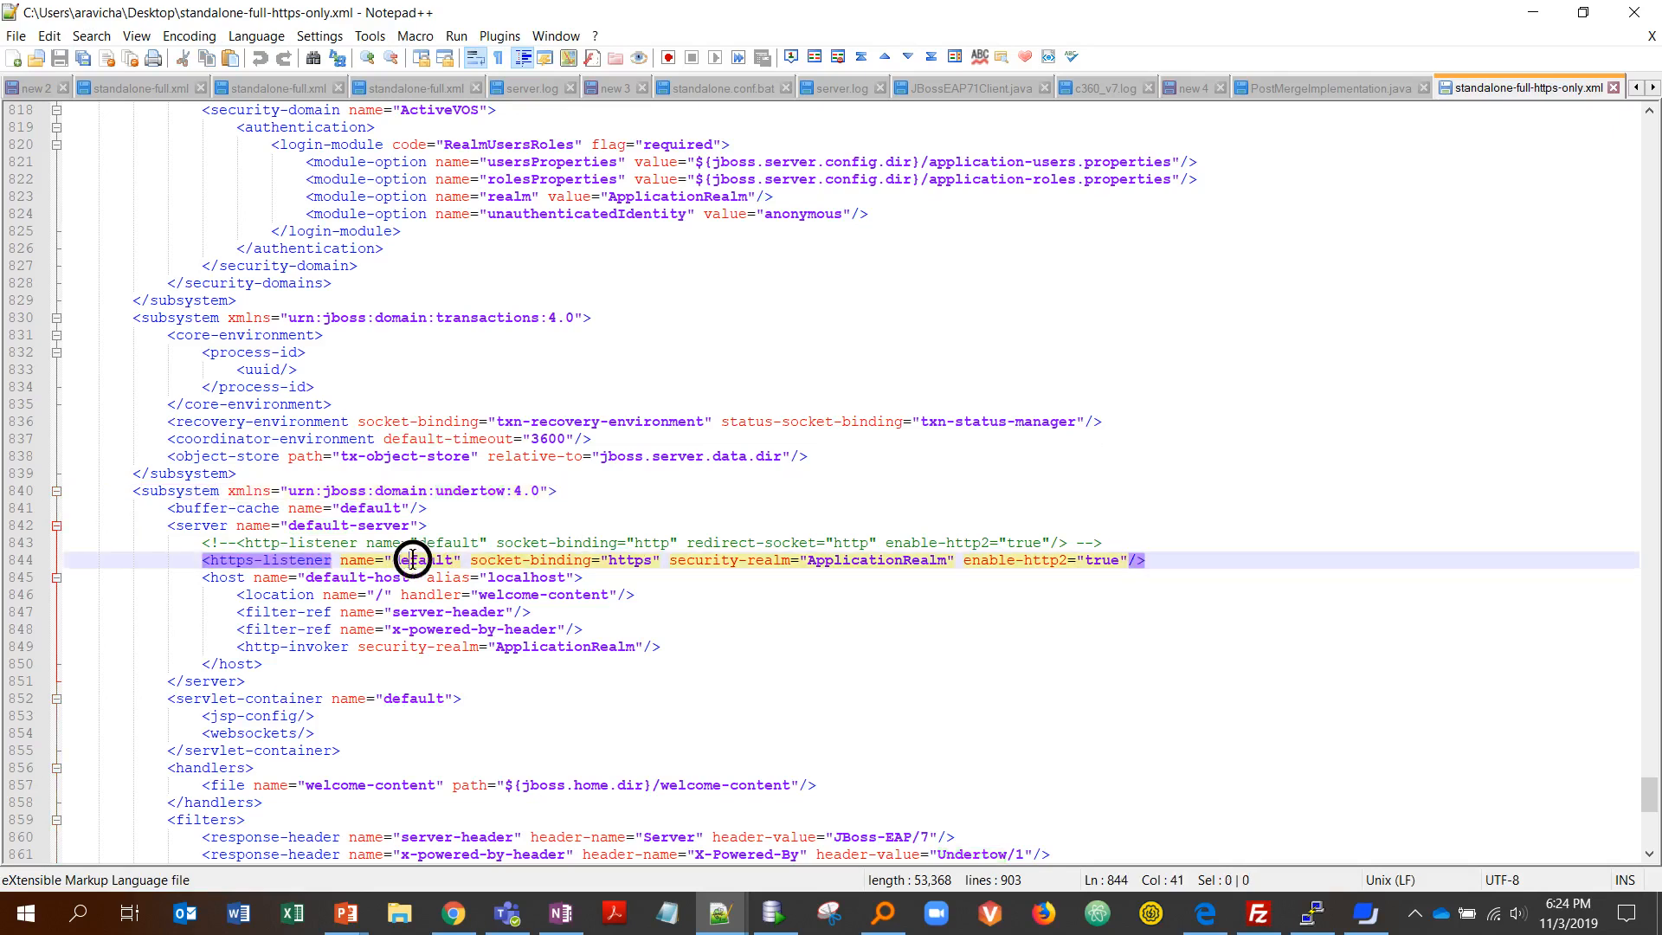
click(234, 537)
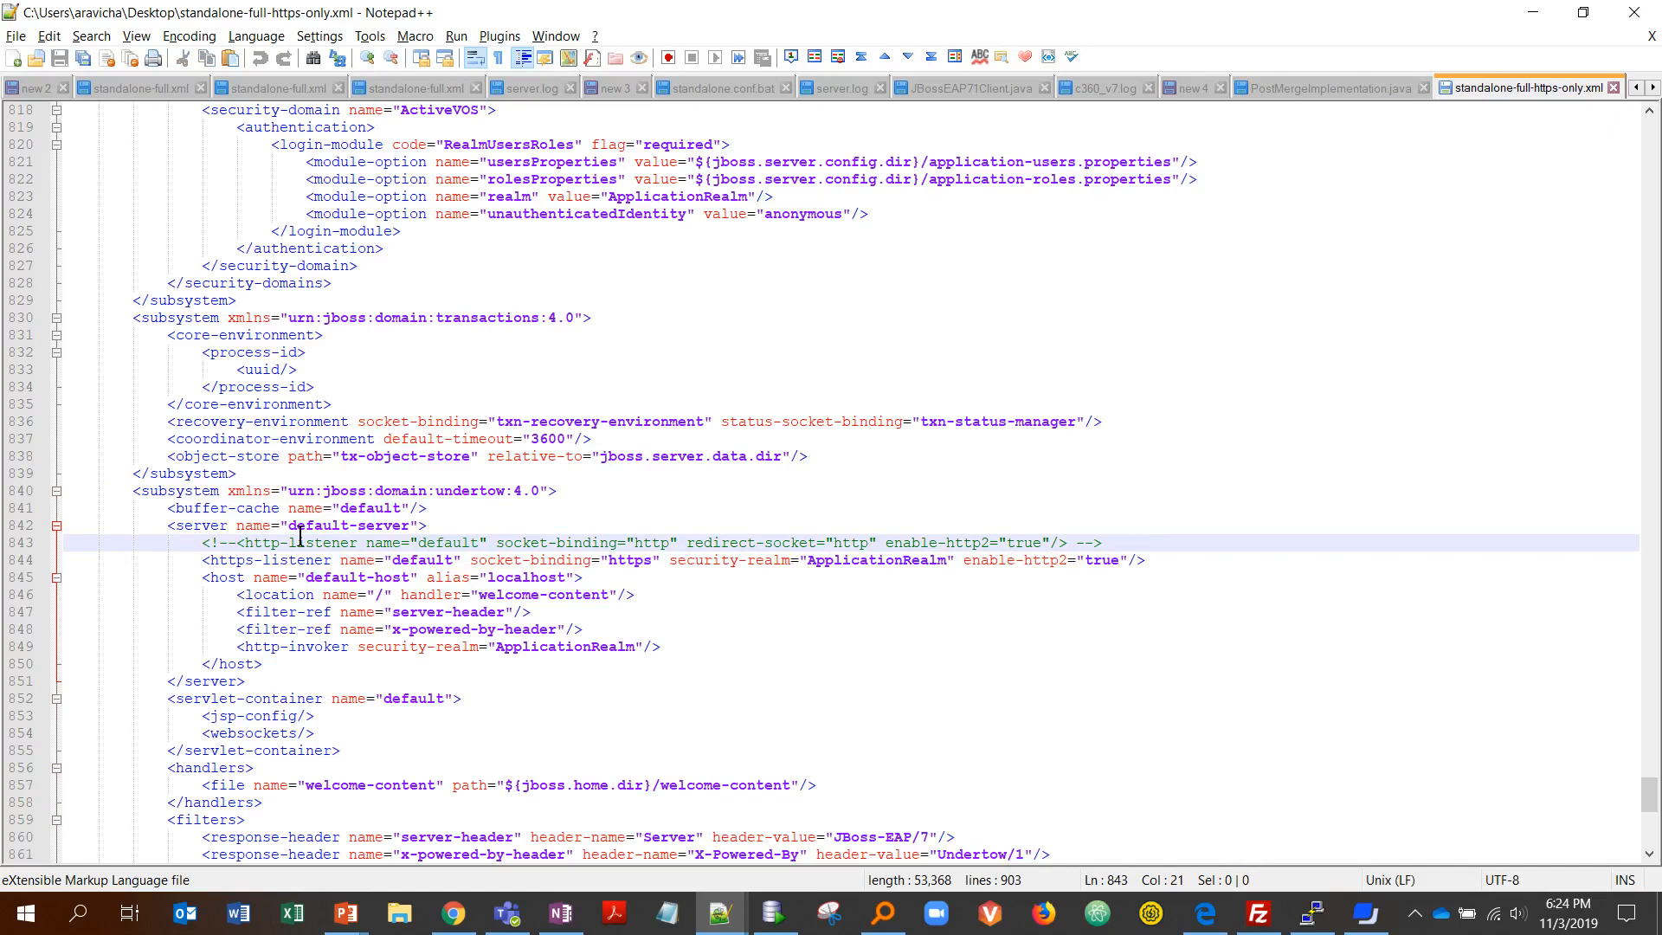
double_click(322, 542)
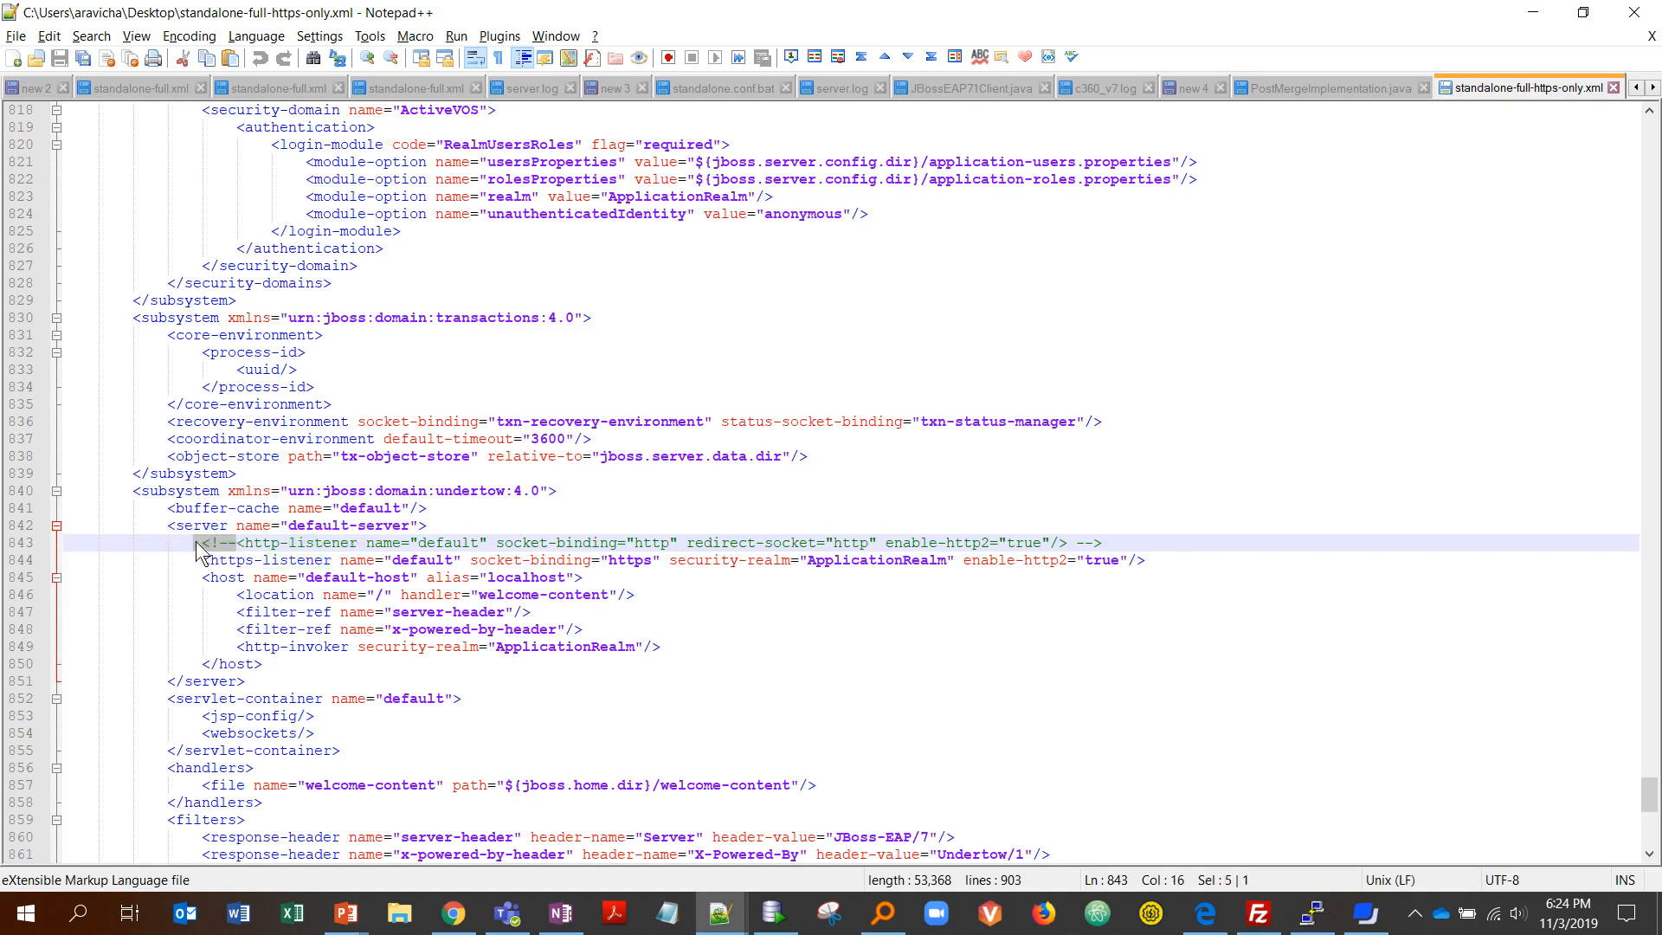
click(1144, 559)
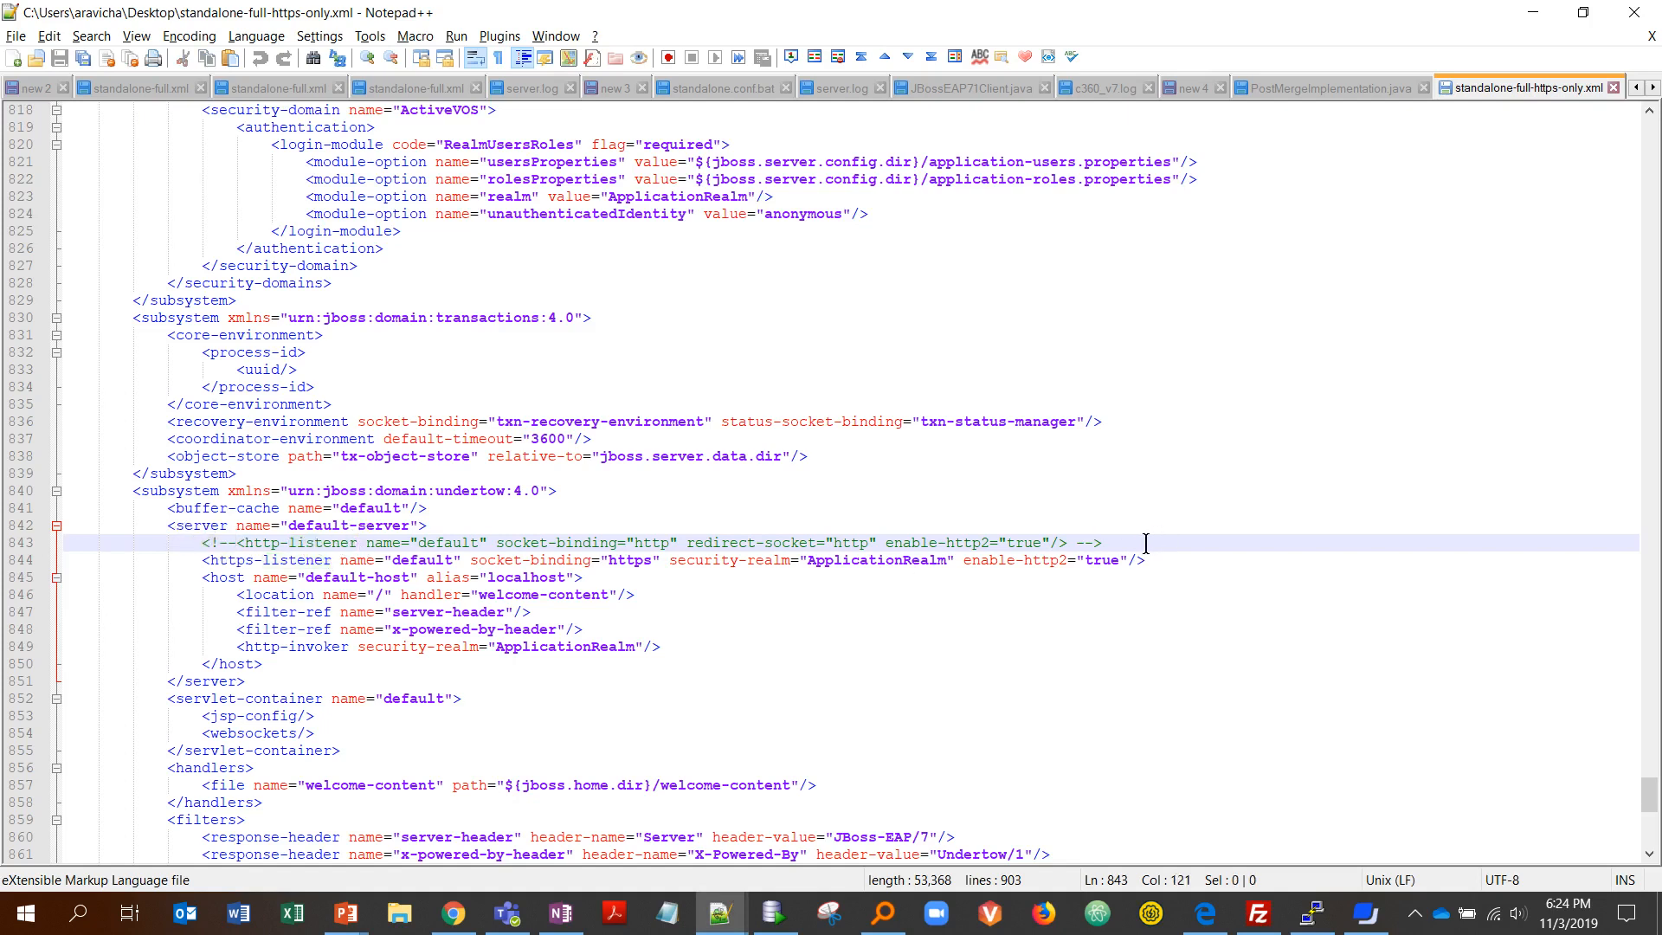
scroll(down, 3)
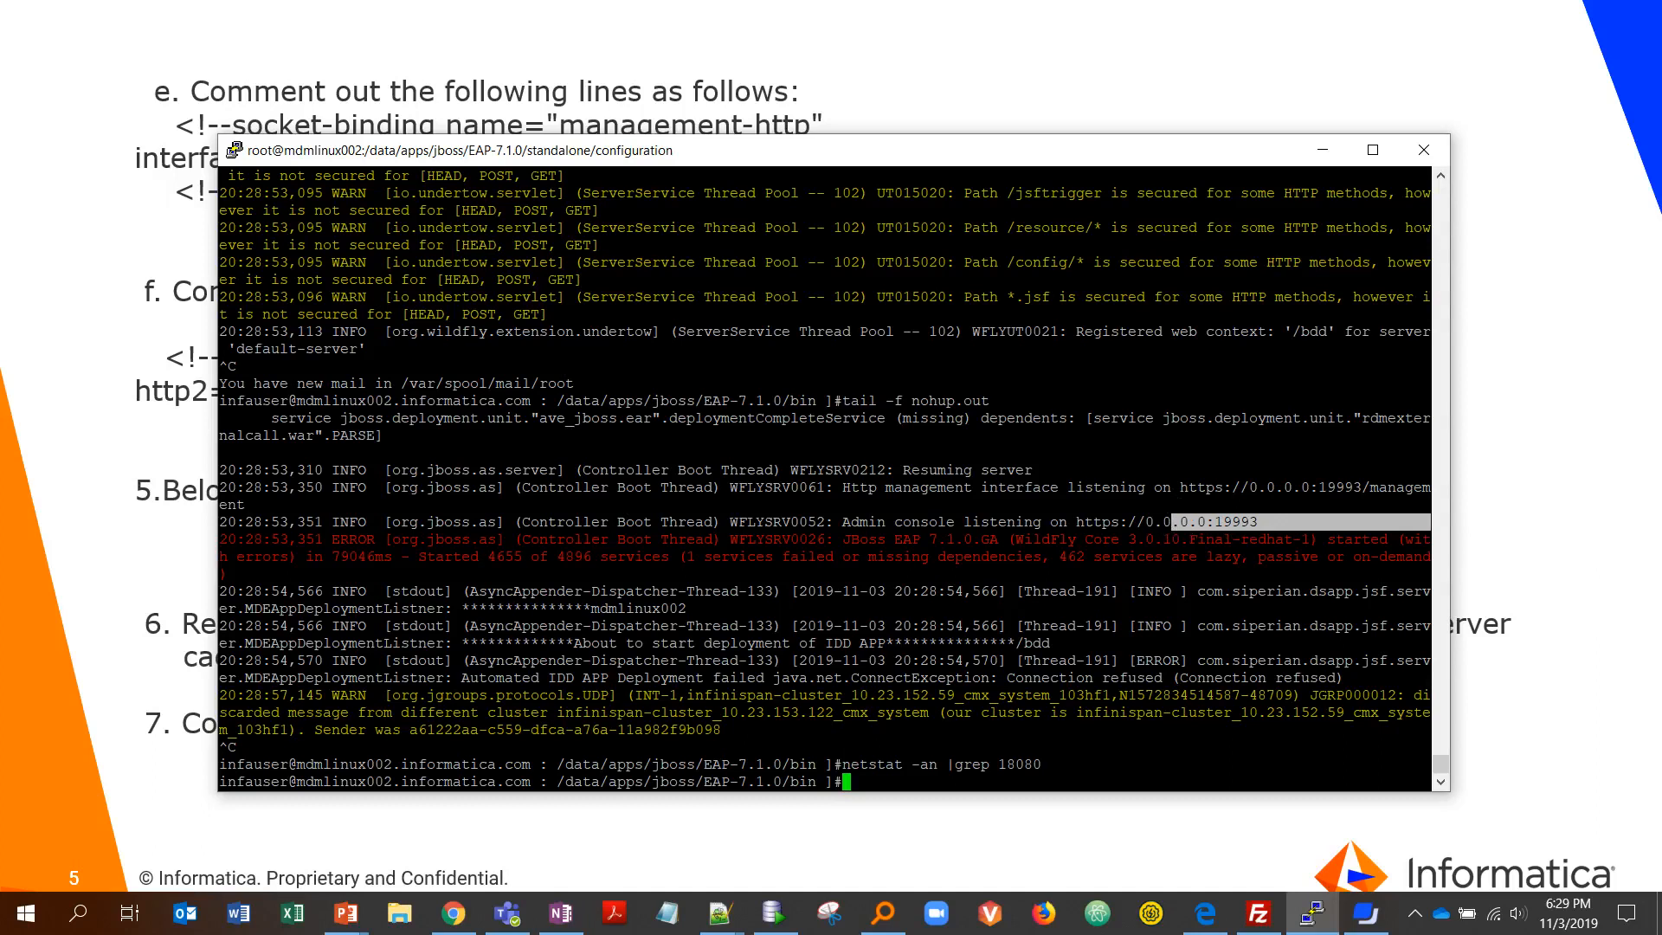
- Check with netstat that 18080 and 19990 have no listeners while 19993 and 18443 are listening
text(netstat -an |grep 18080)
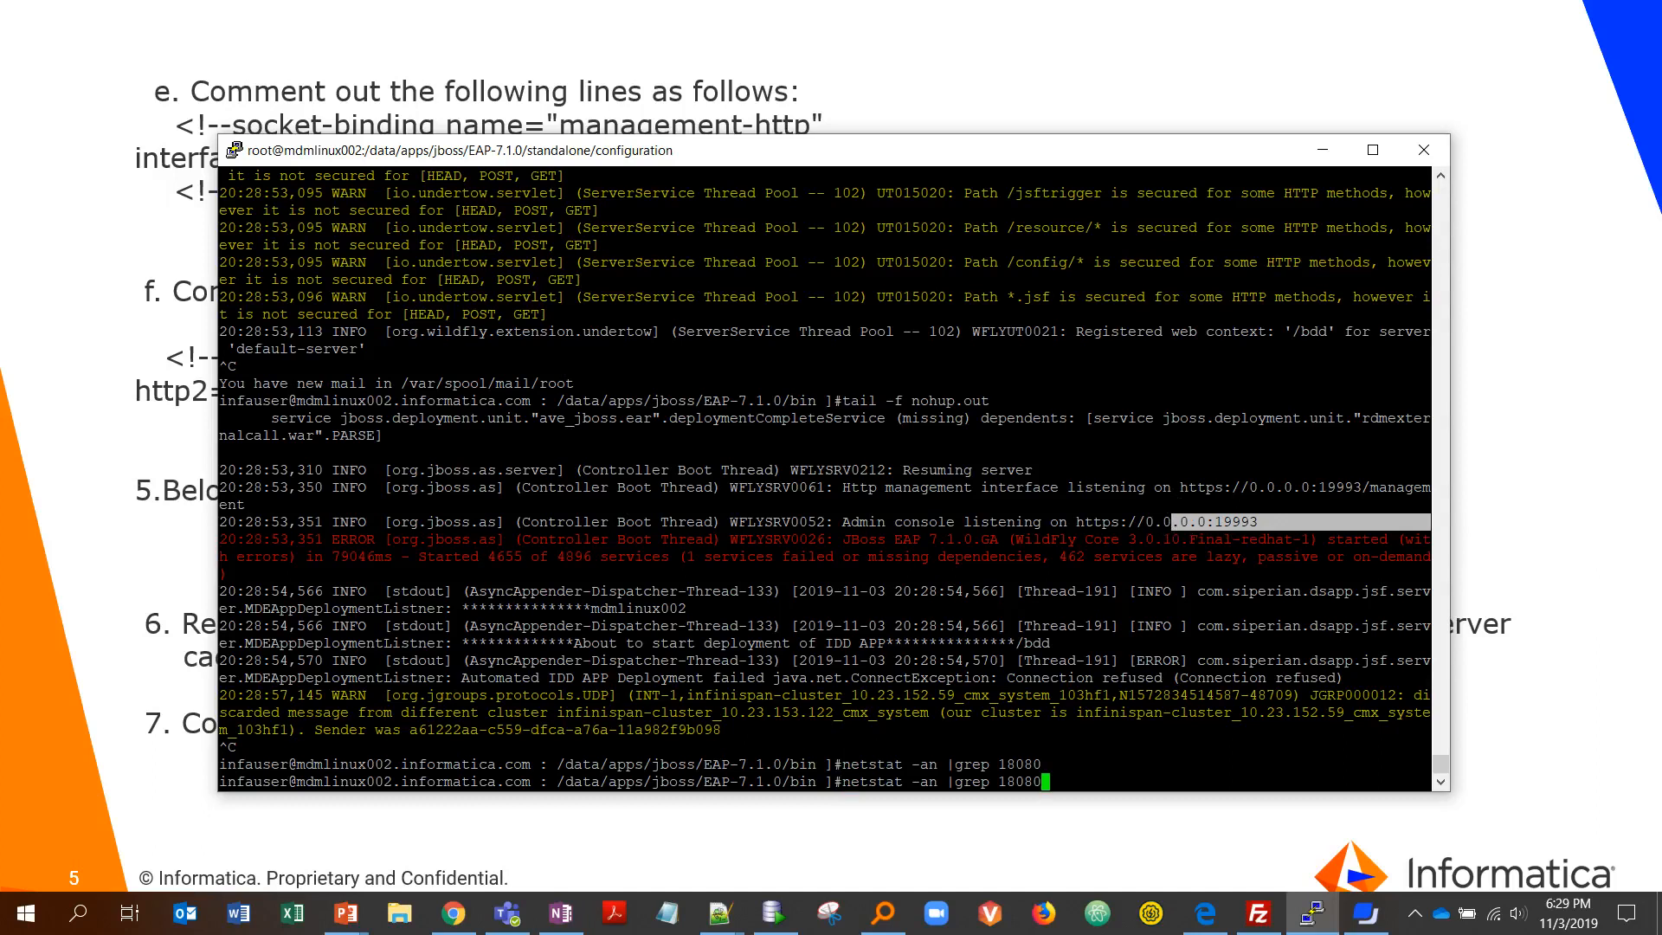
text(19)
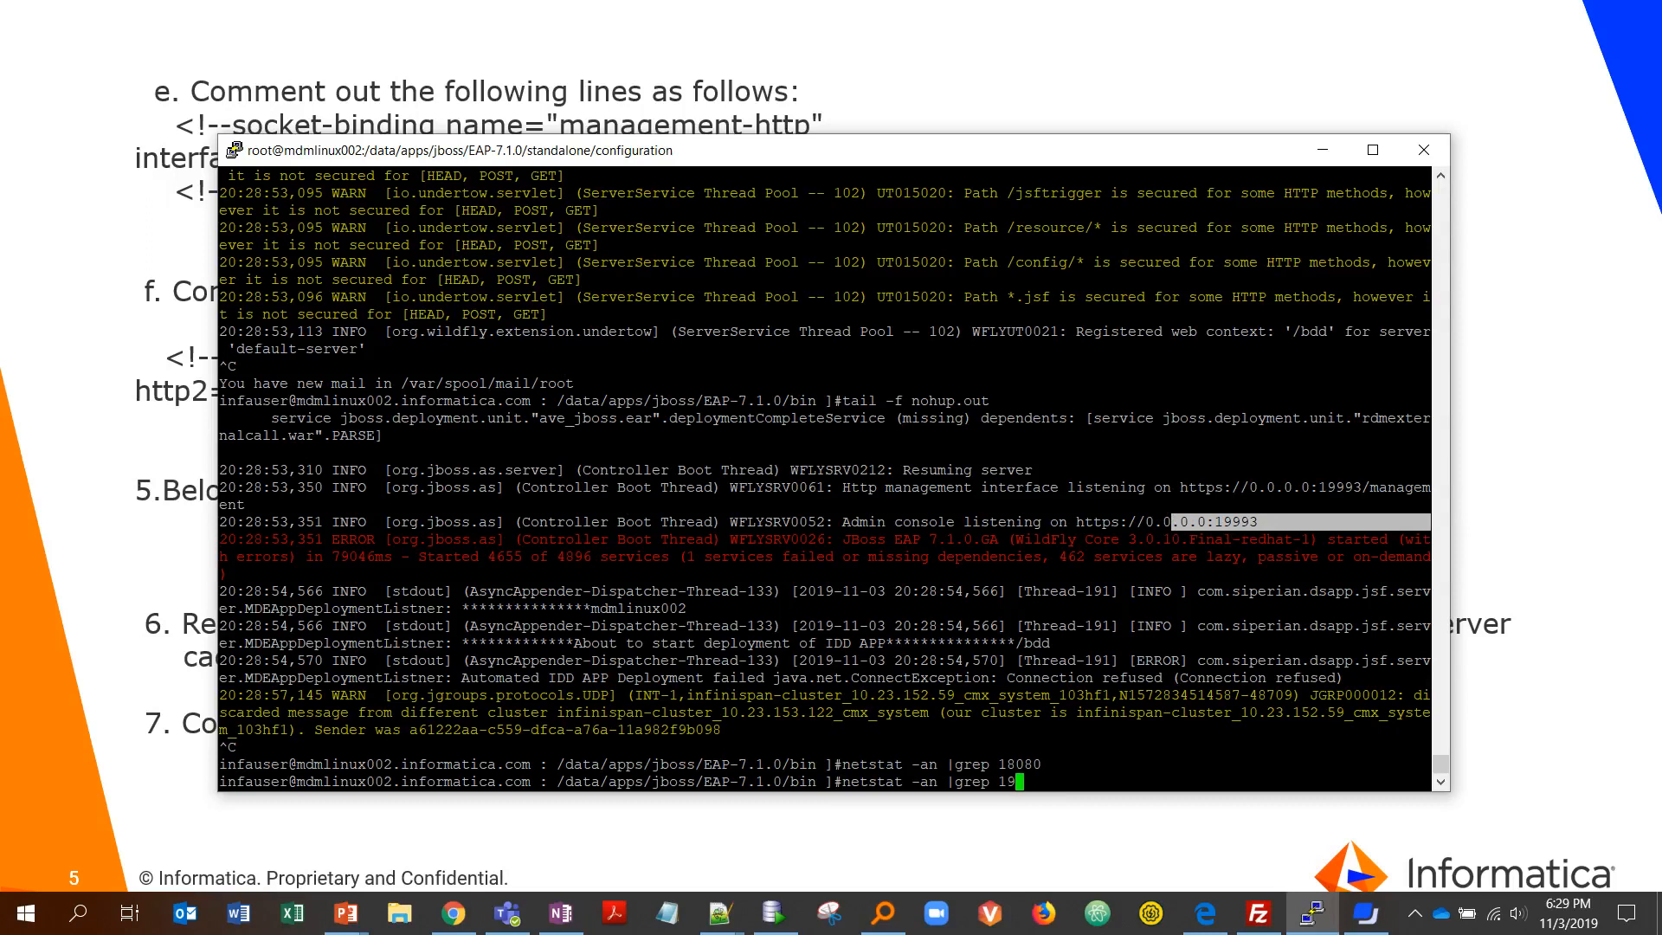
text(990)
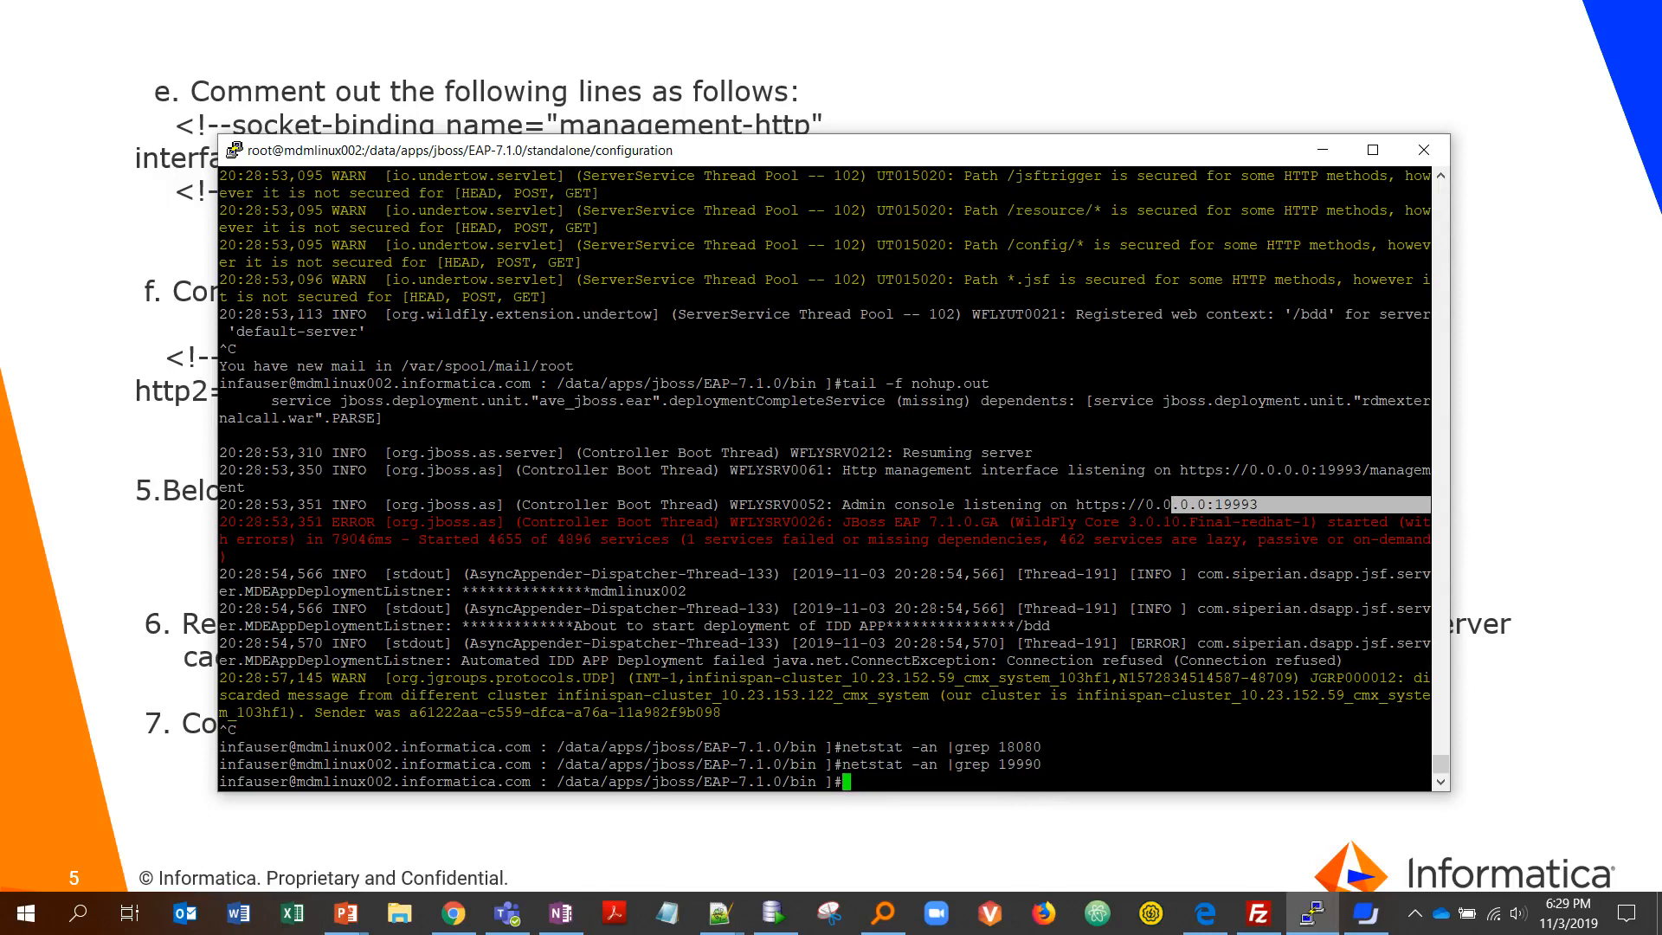
text(netstat -an |grep 19990)
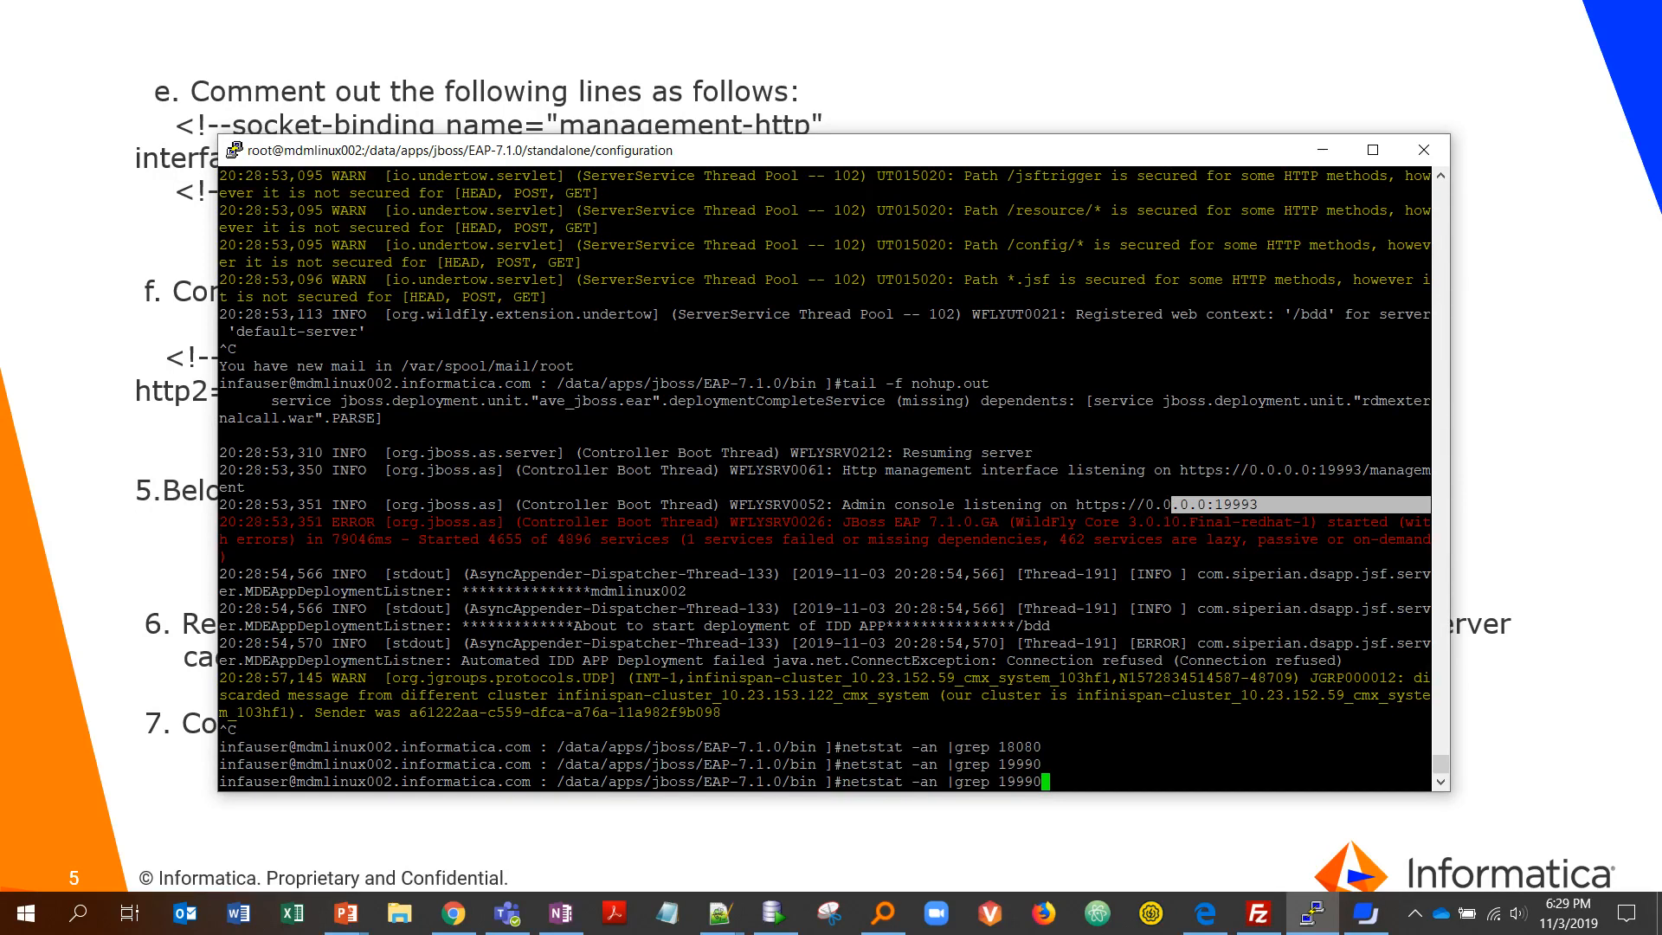
key(Backspace)
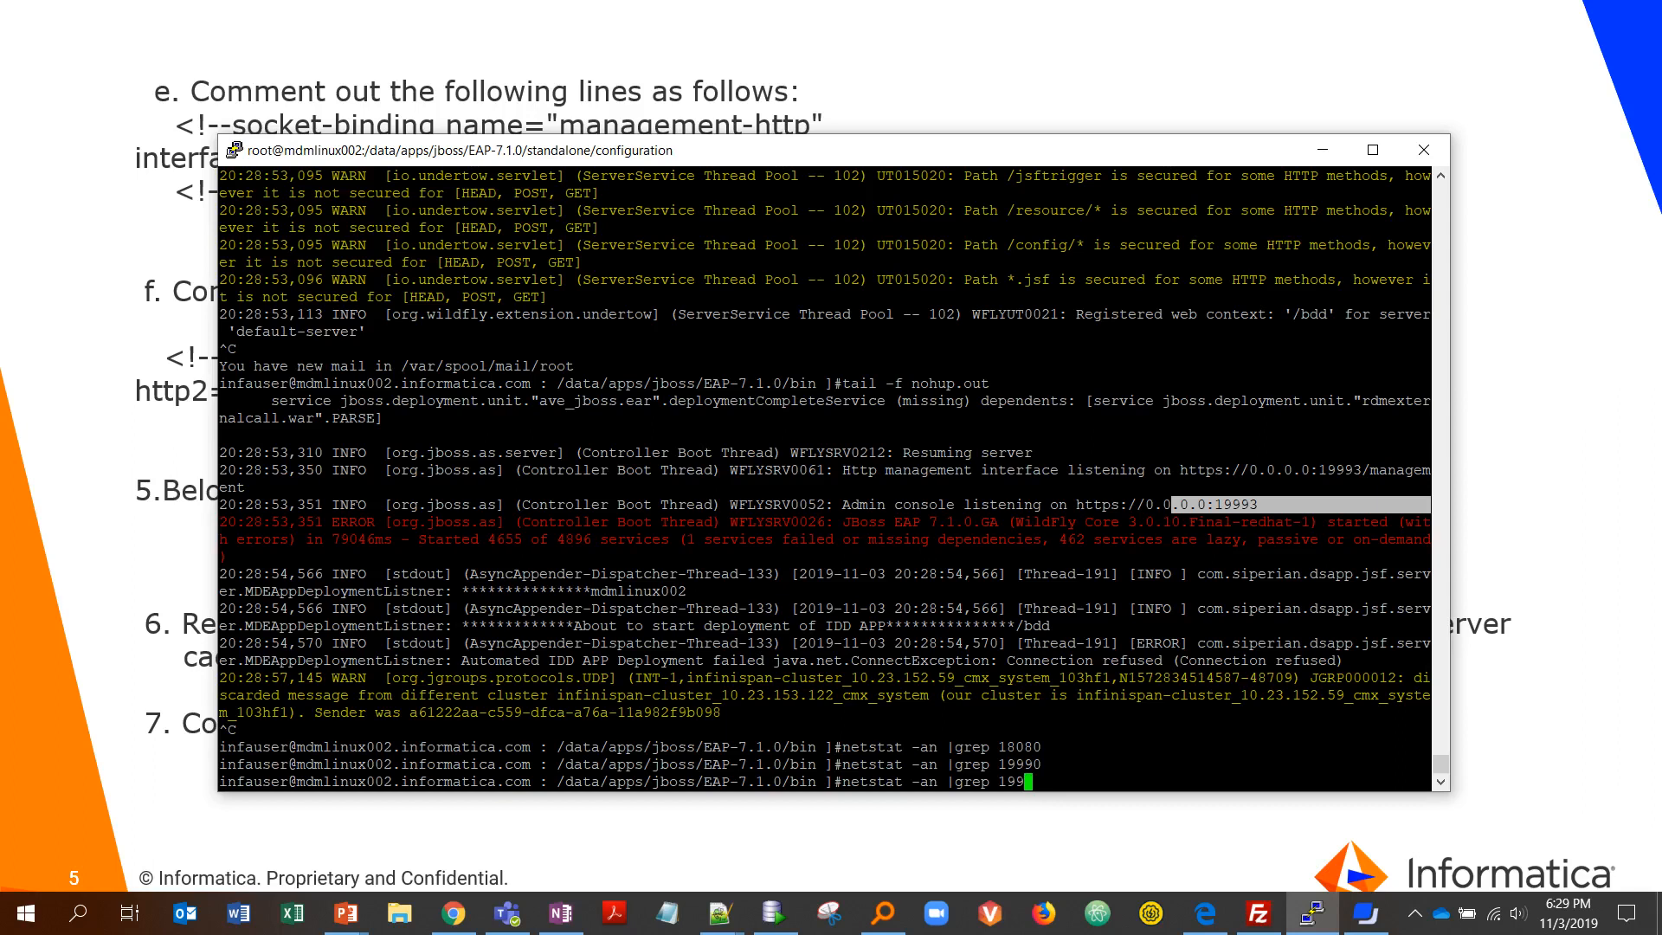
text(3)
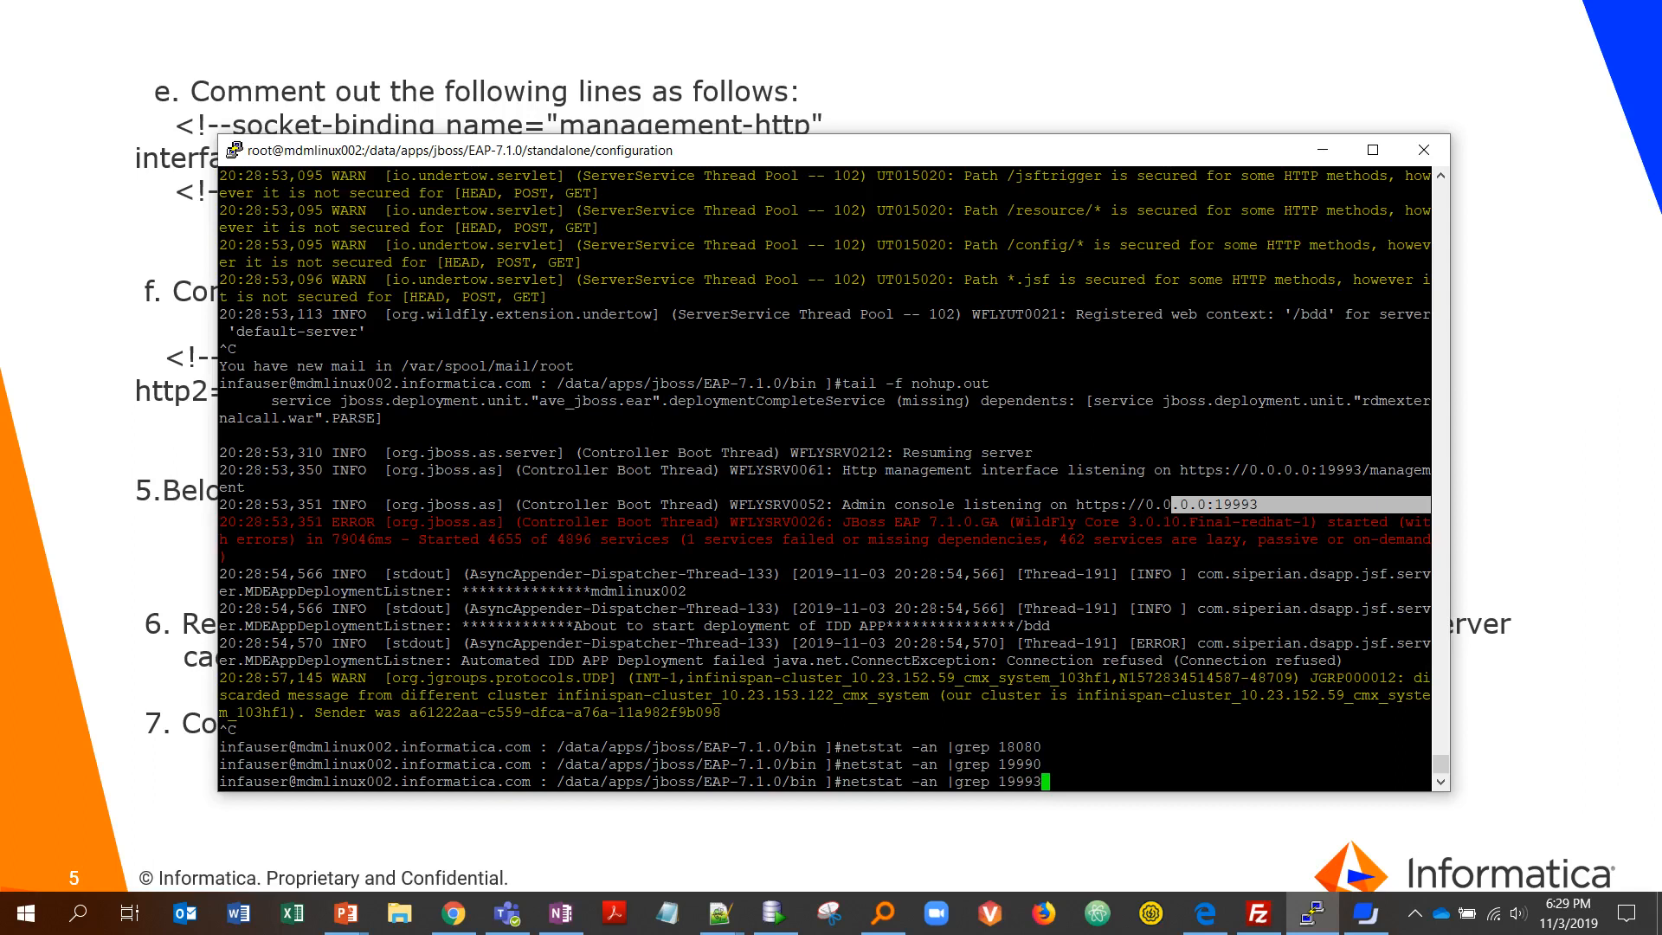
key(Return)
text(netstat -an |grep 18443)
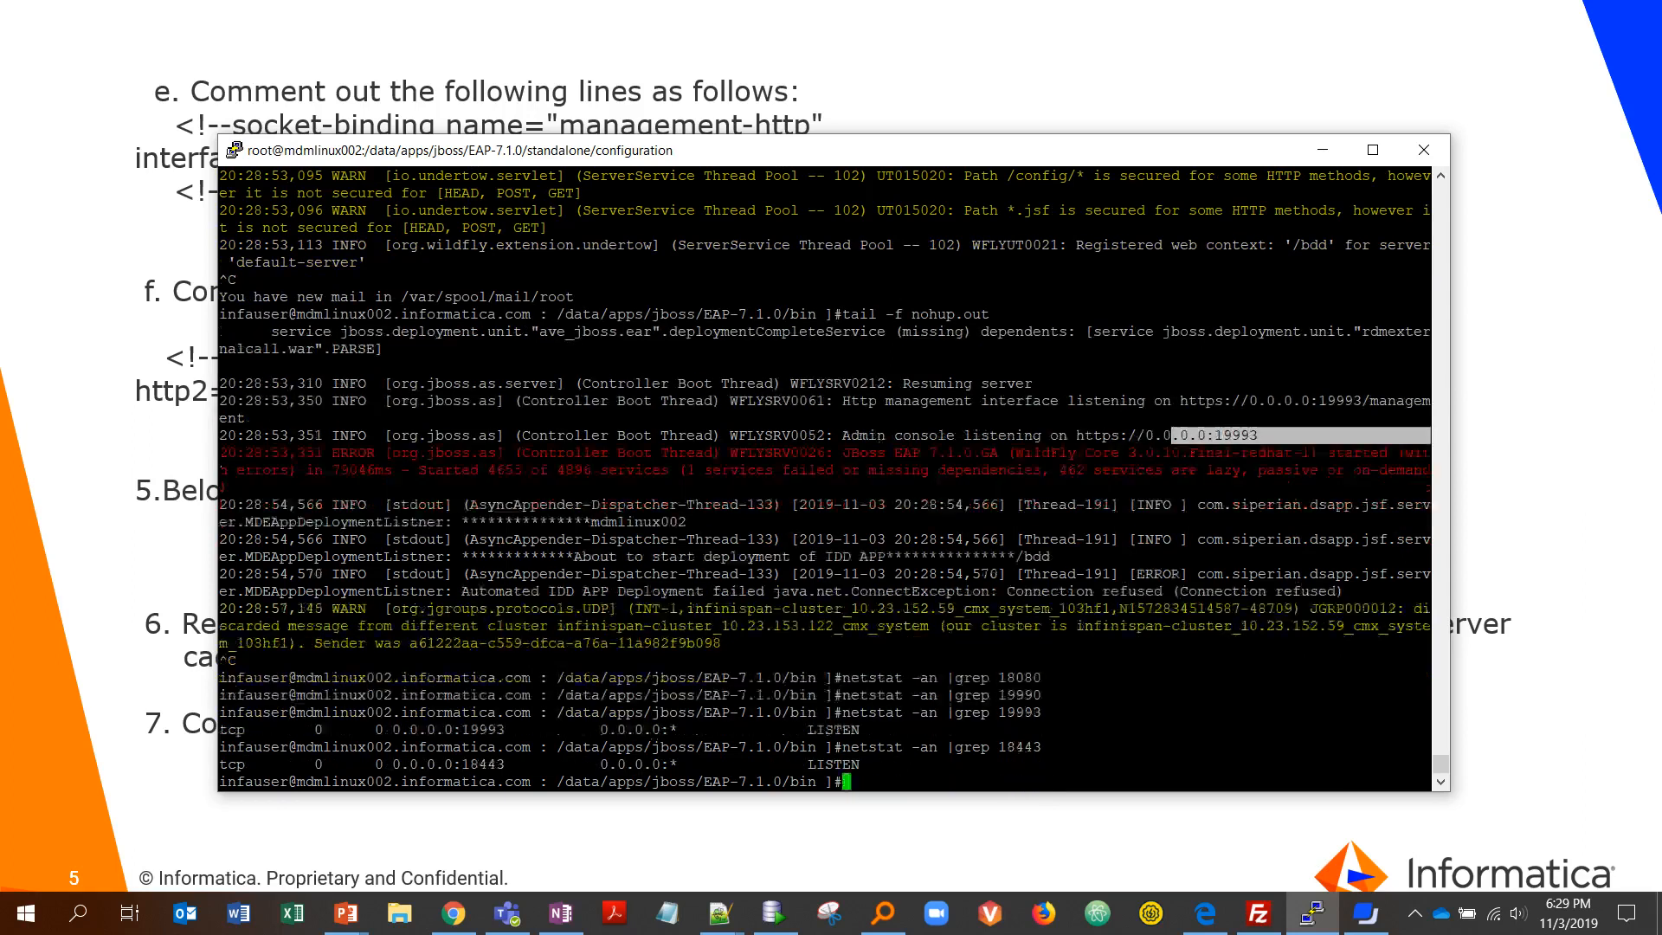
click(452, 913)
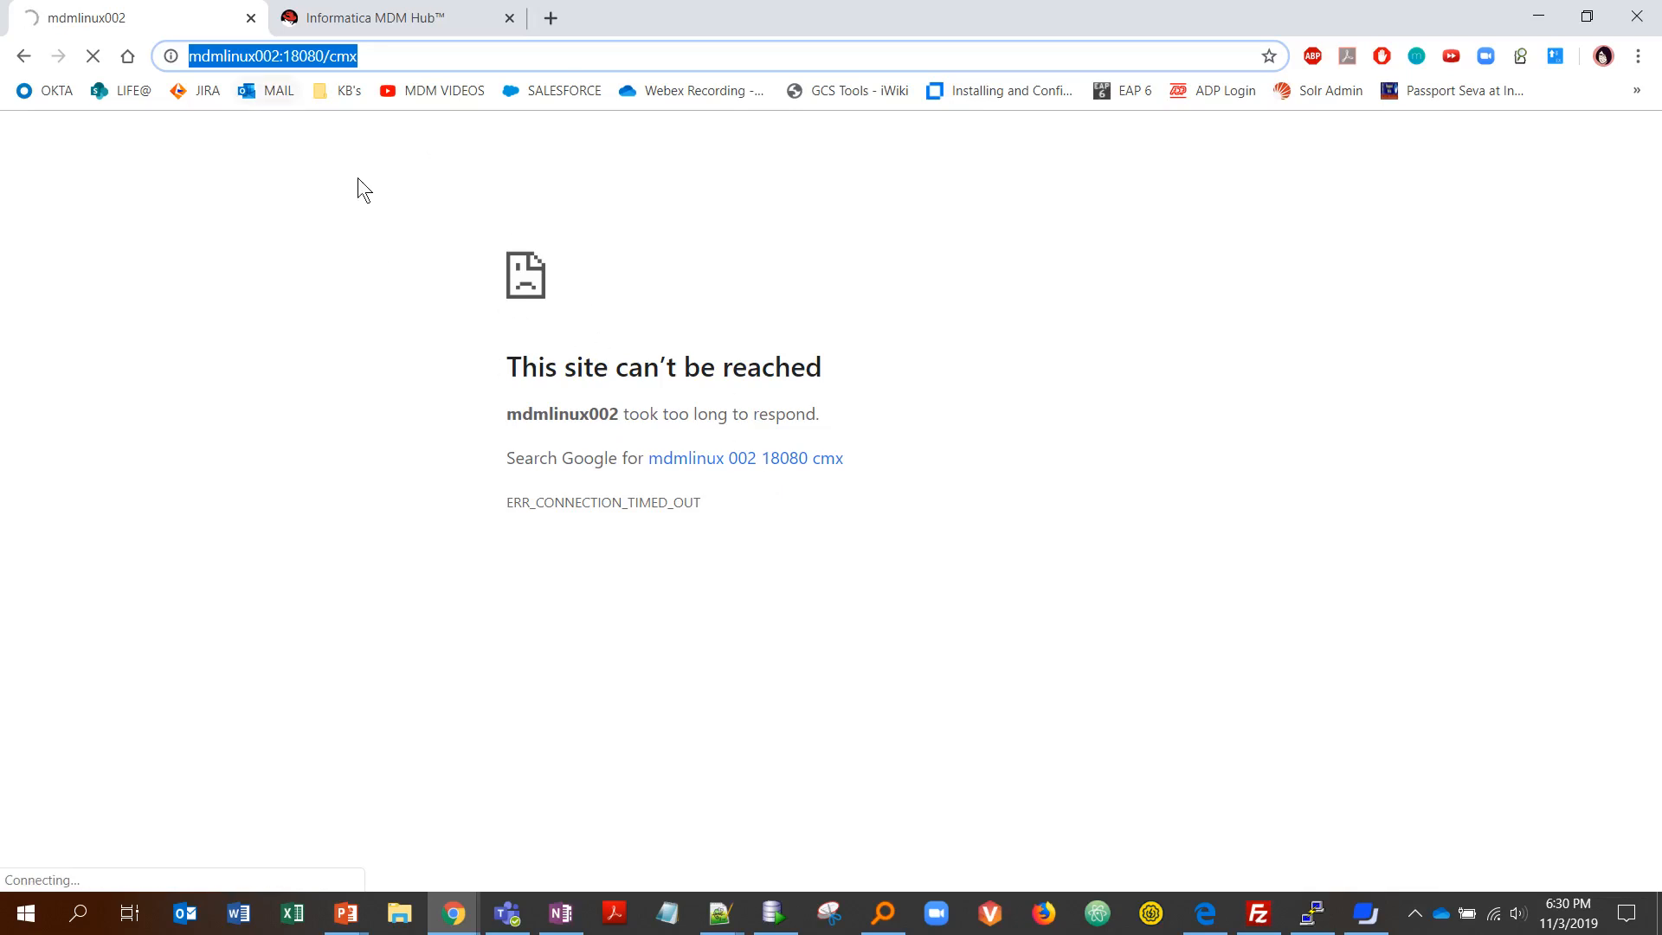
- Show the Informatica MDM Hub CMX page loaded over HTTPS at mdmlinux002:18443
click(398, 17)
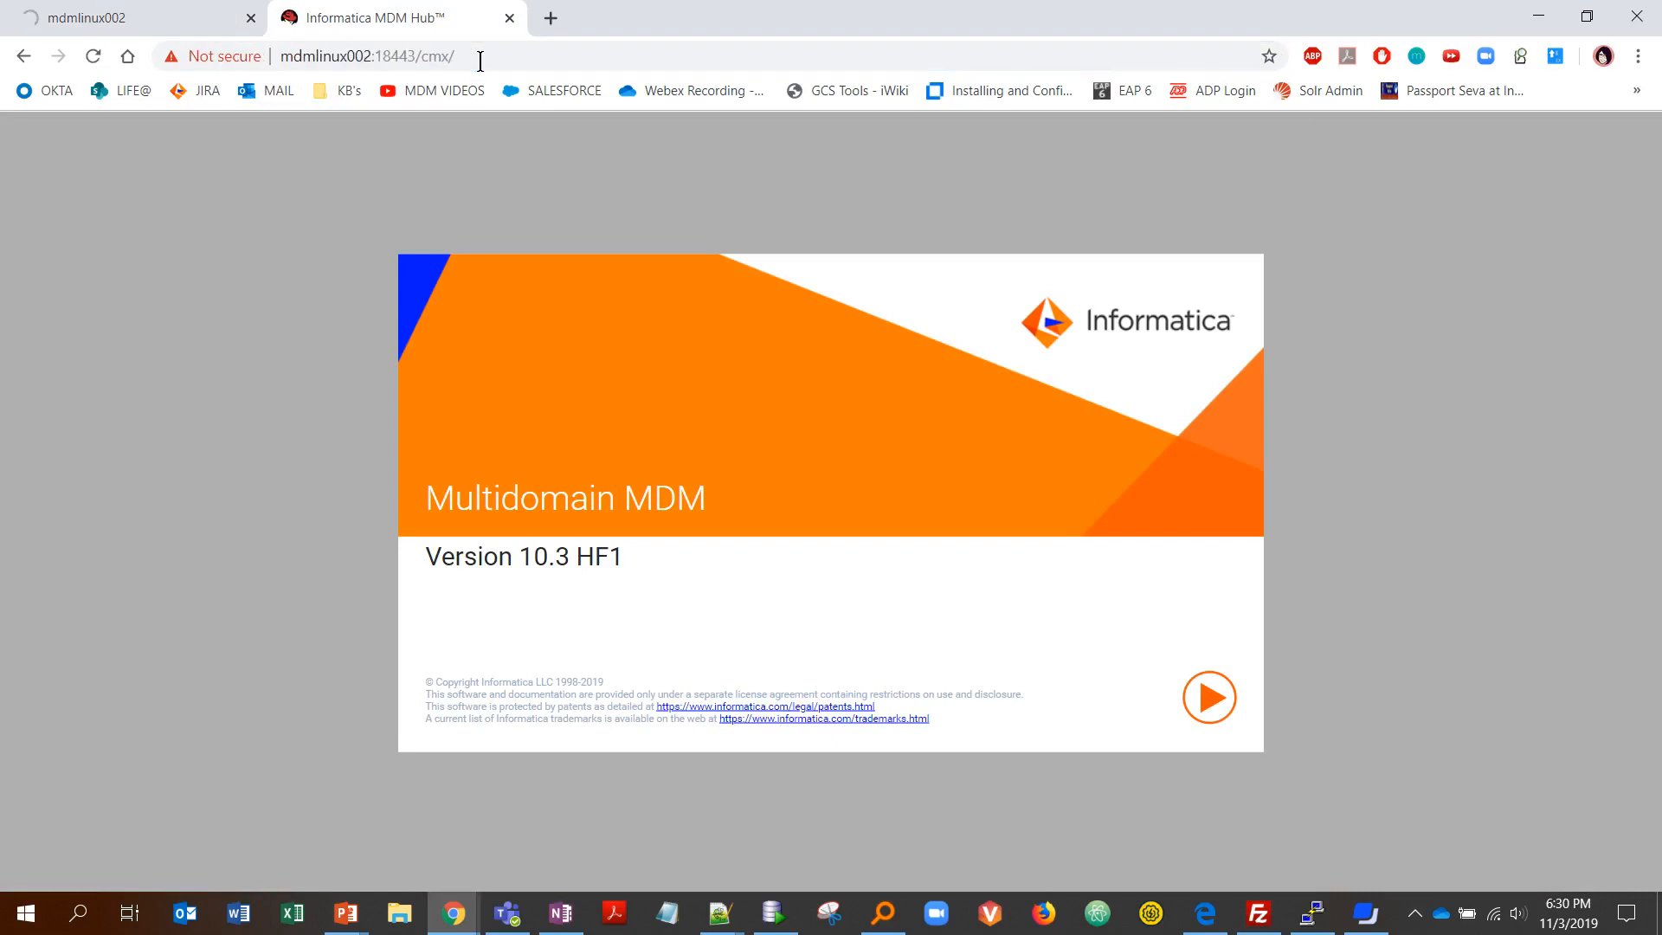
mouse_move(310, 310)
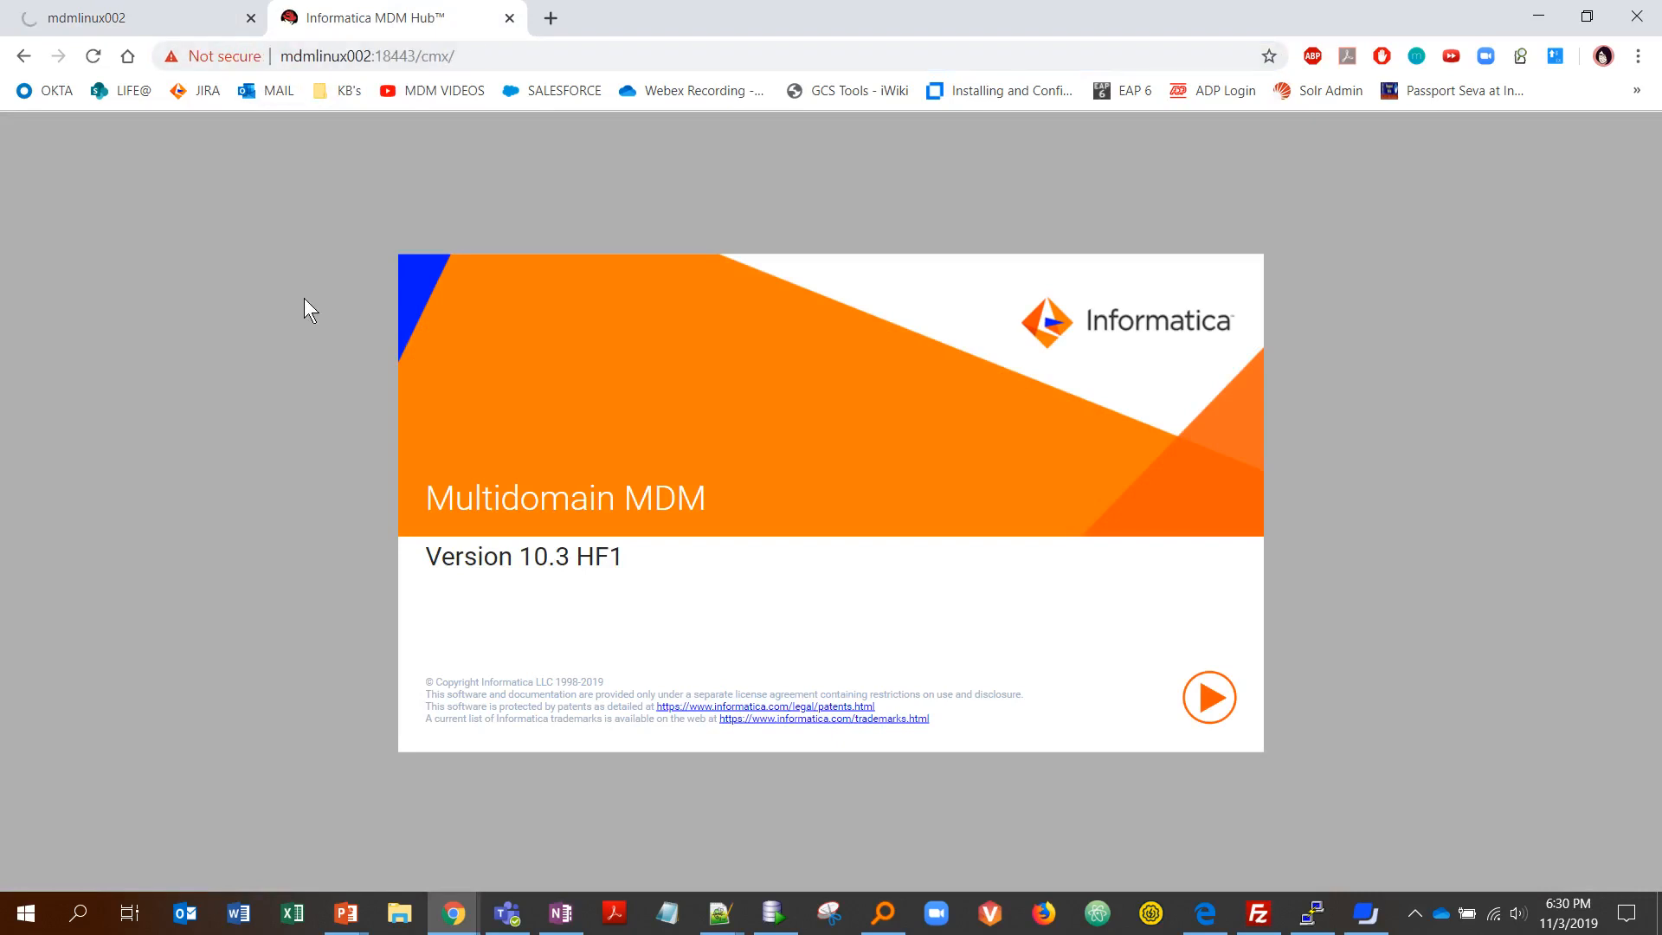
key(alt+tab)
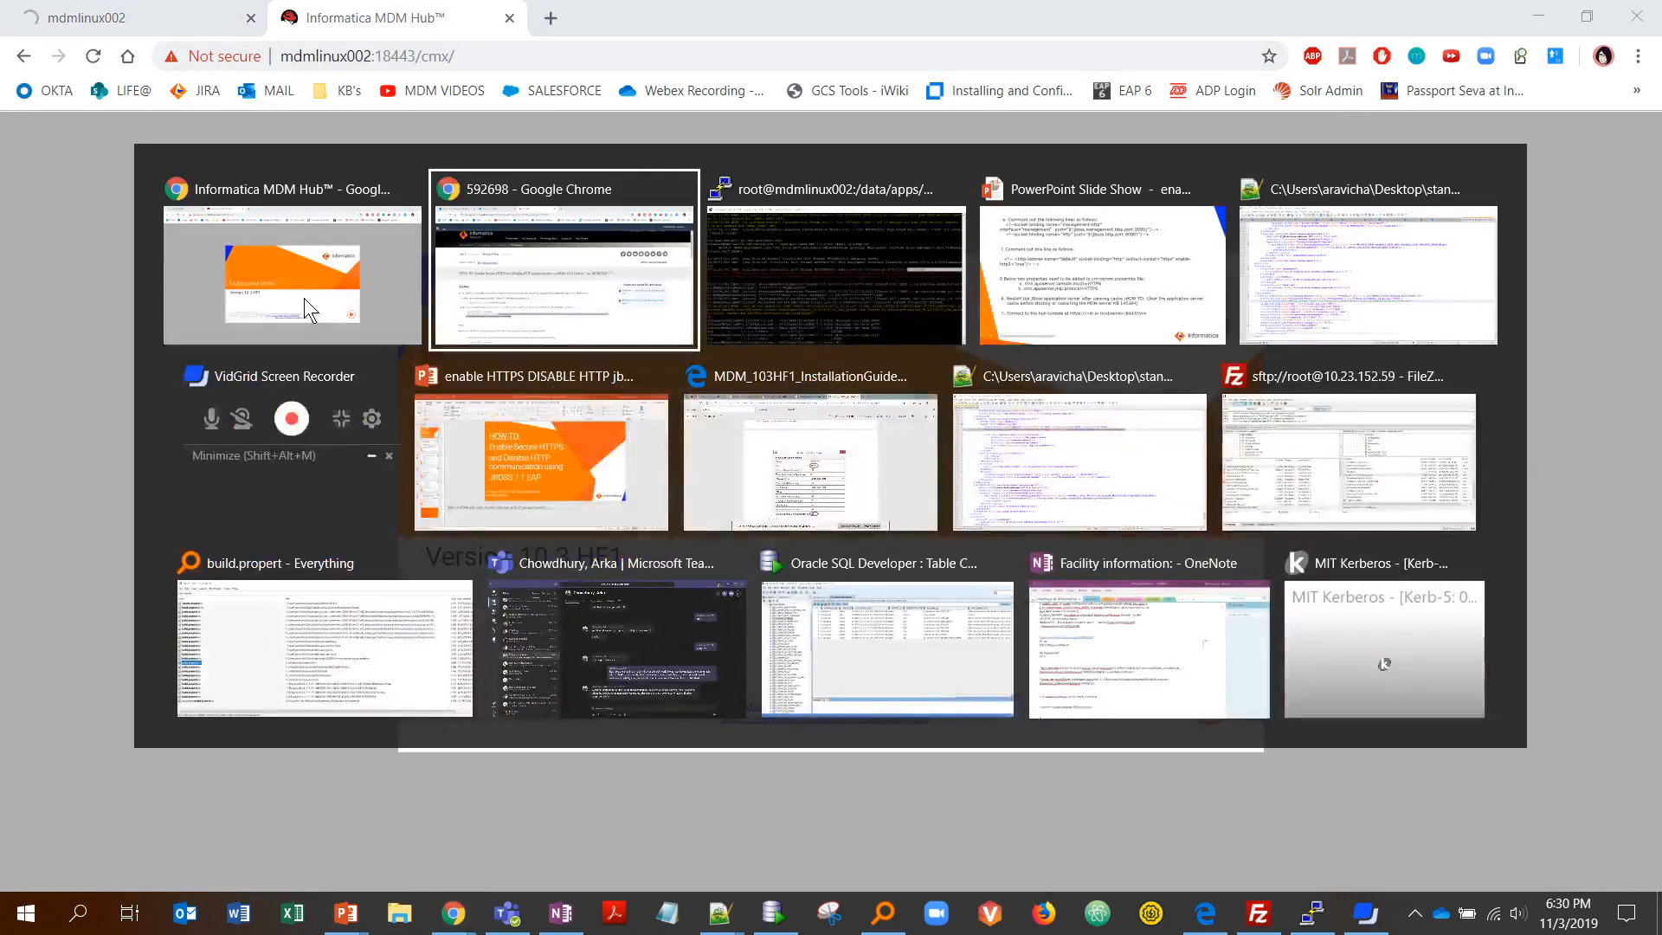
- Return to the PowerPoint slide show and reach the closing THANK YOU! slide
click(1101, 275)
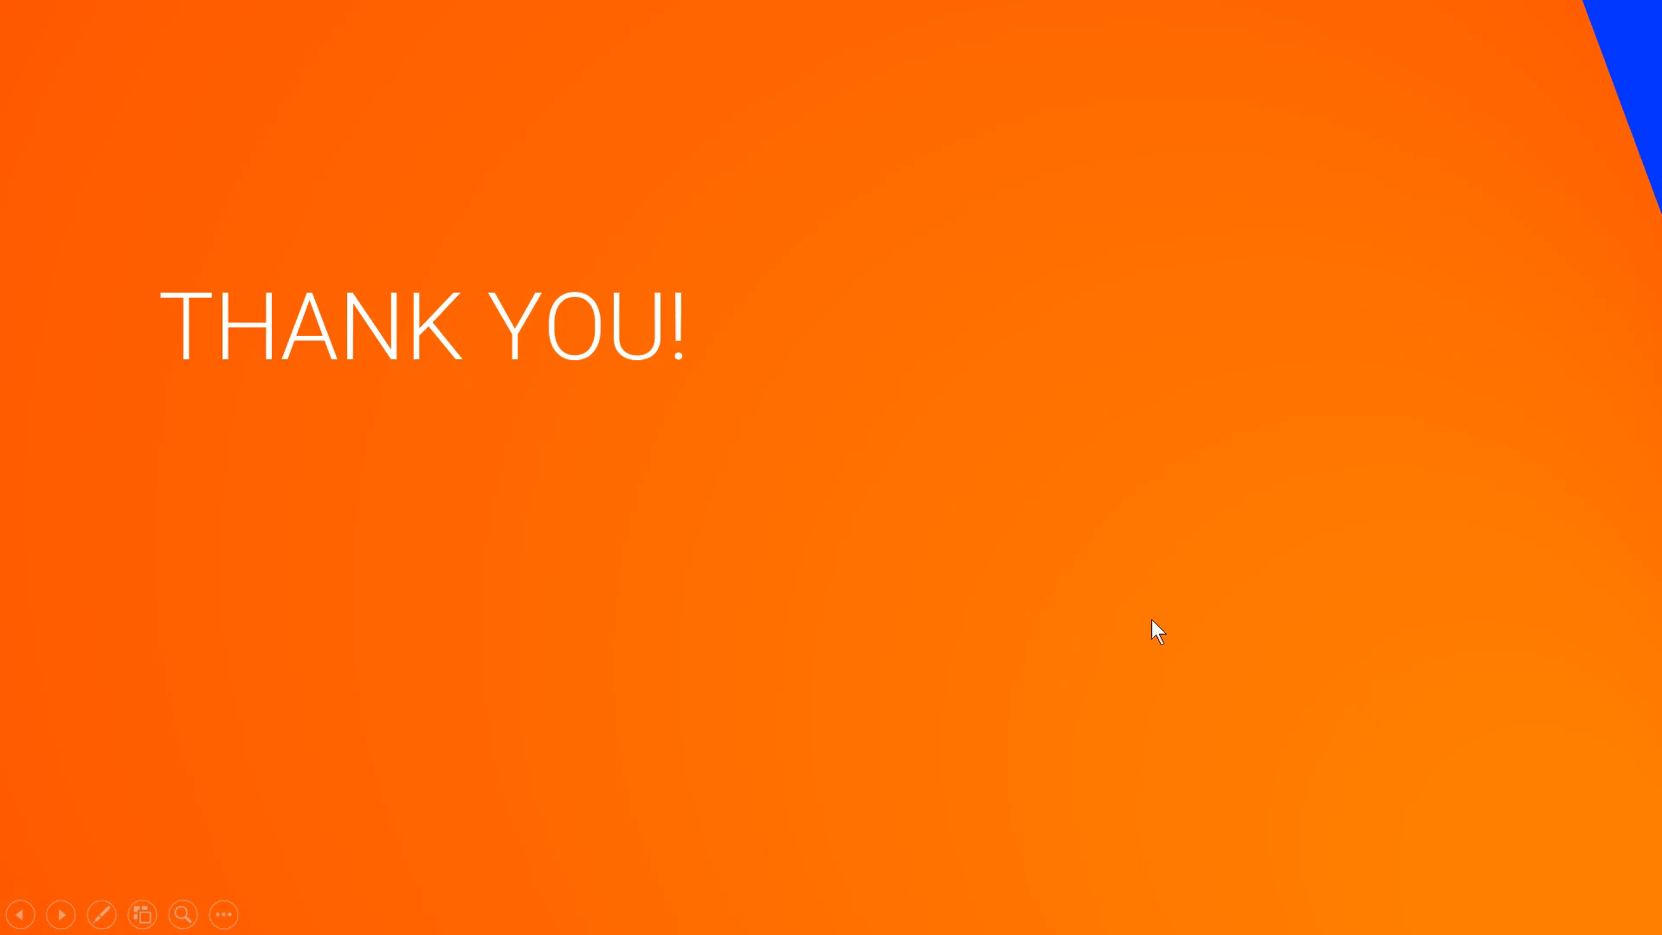